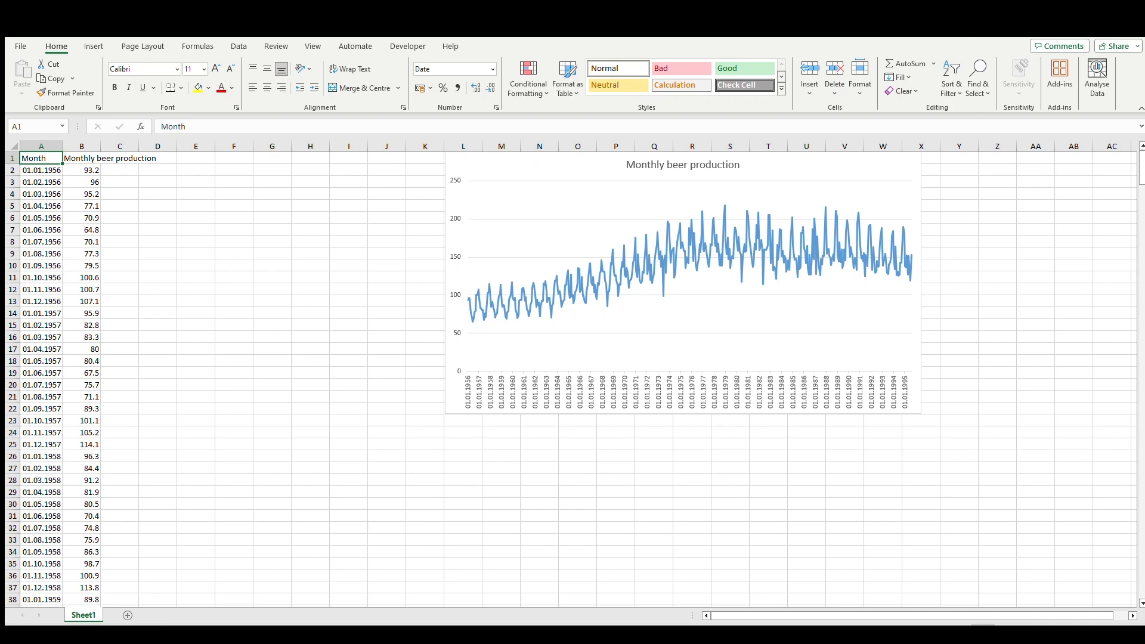
{"action": "mouse_move", "coordinate": [249, 253]}
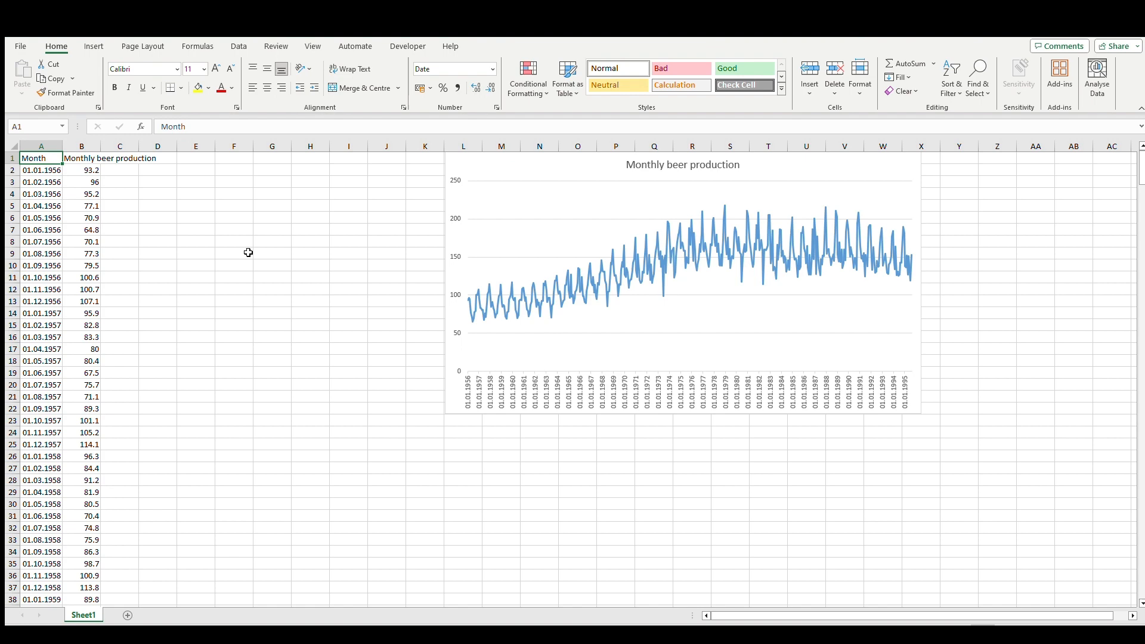
Glance at the Data tab, then label C1:E1 SMA-3, SMA-6 and SMA-12
{"action": "left_click", "coordinate": [238, 46]}
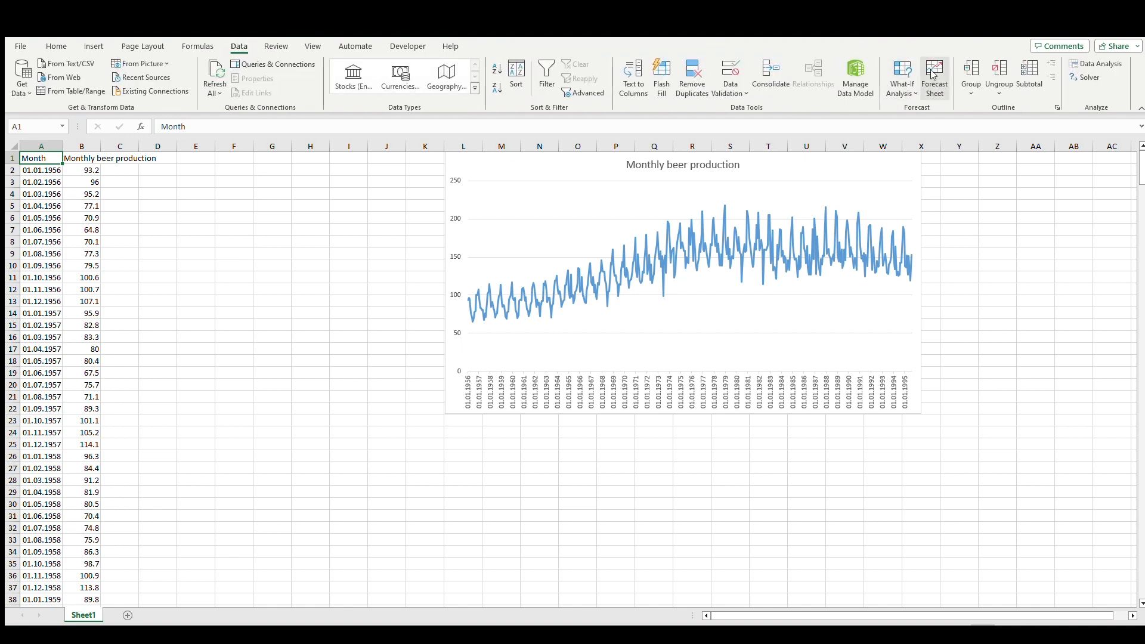
{"action": "mouse_move", "coordinate": [239, 46]}
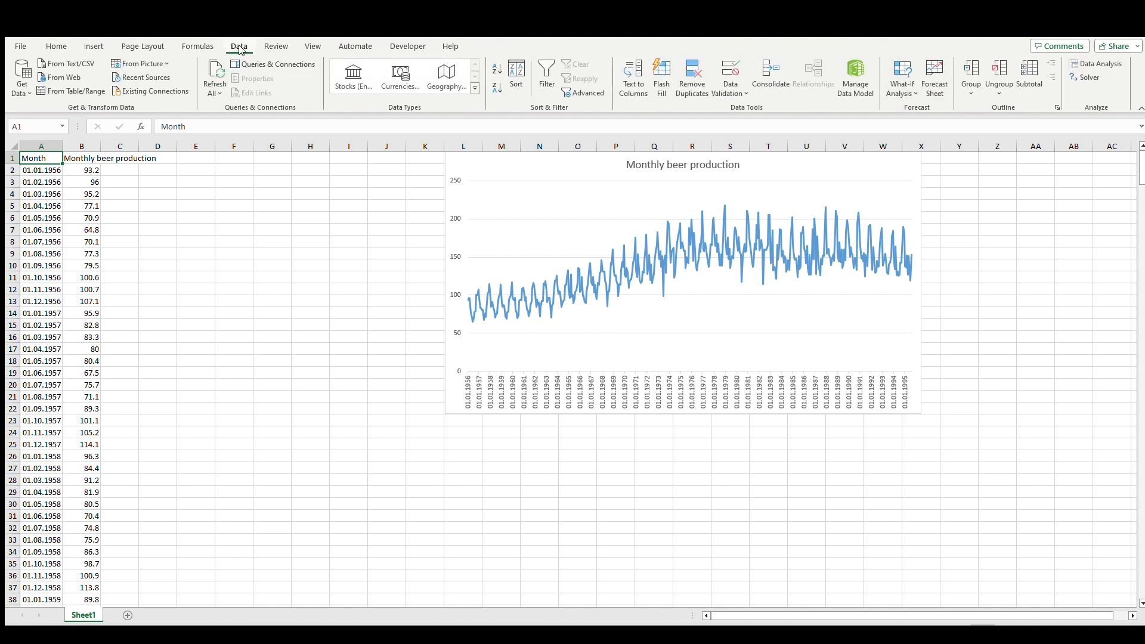
{"action": "left_click", "coordinate": [55, 46]}
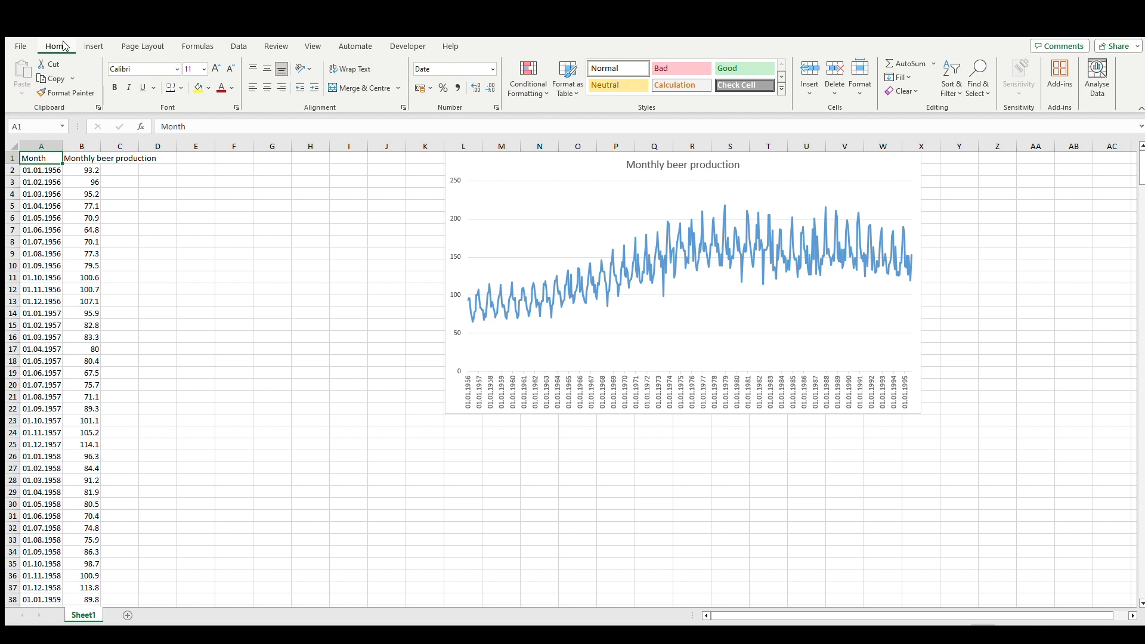
{"action": "left_click", "coordinate": [120, 157]}
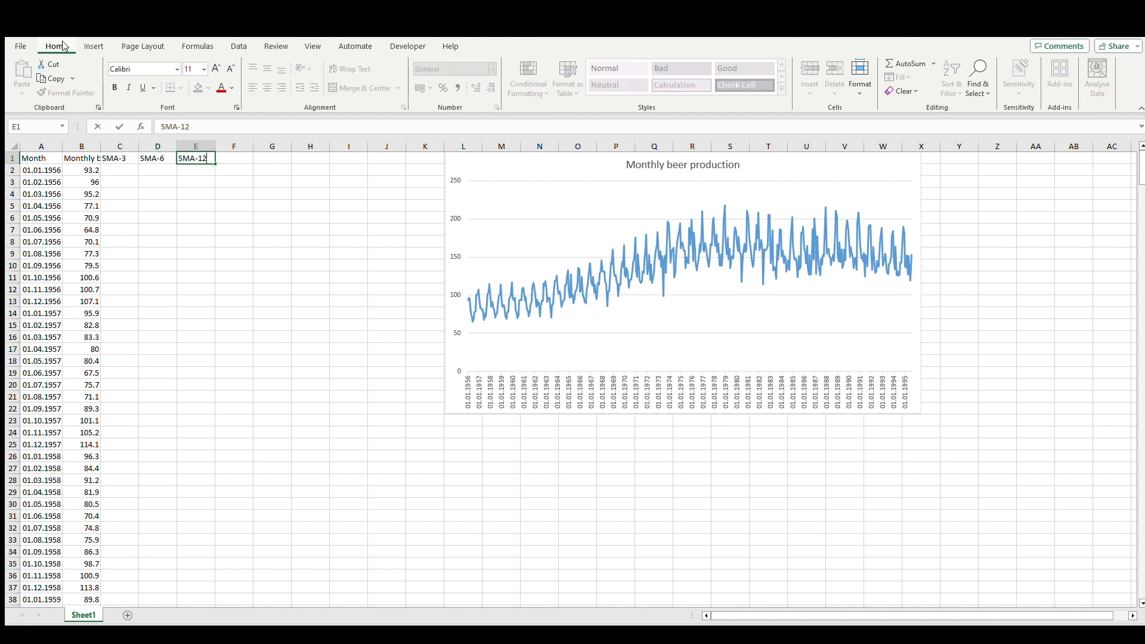
{"action": "left_click", "coordinate": [119, 170]}
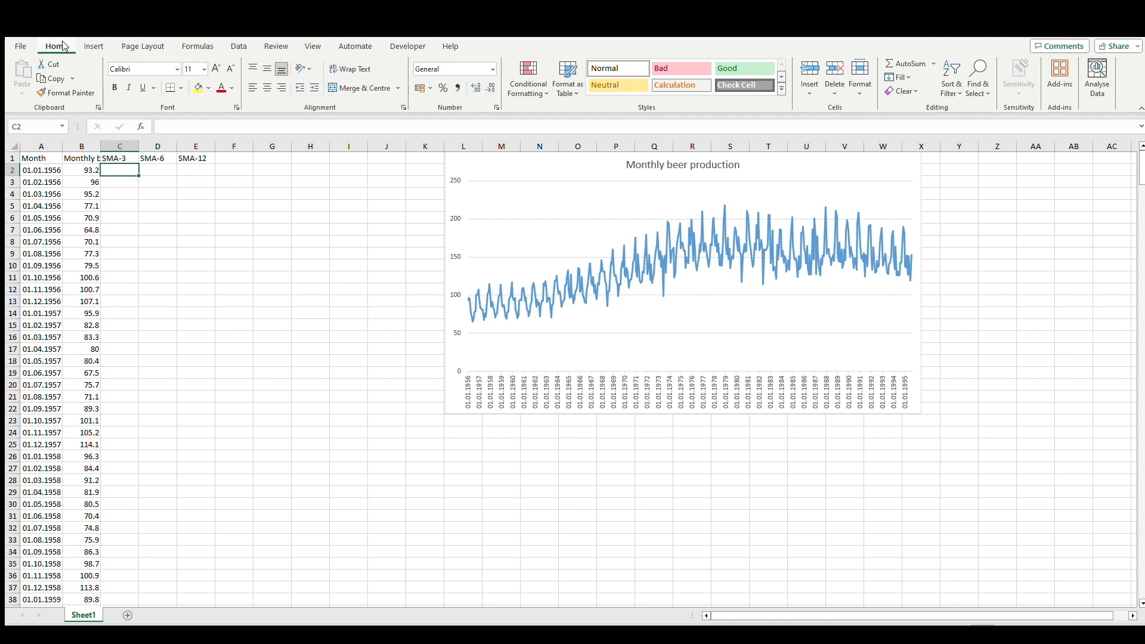
Enter =AVERAGE(B2:B4) in C4 and copy the three-month average down column C
{"action": "left_click", "coordinate": [120, 193]}
{"action": "type", "text": "="}
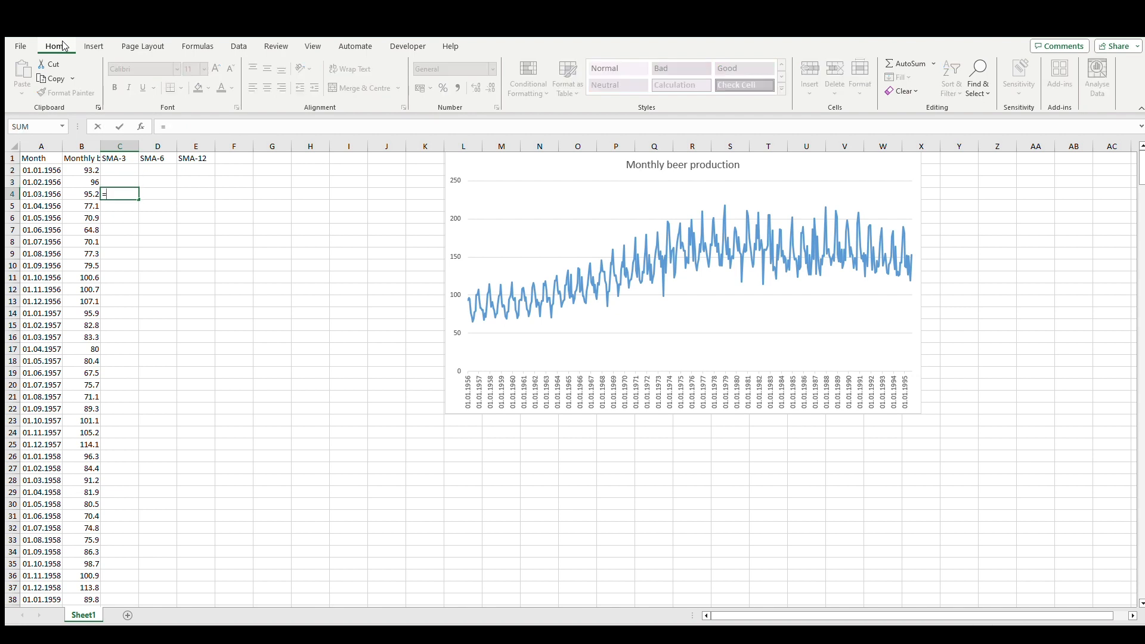
{"action": "type", "text": "AVERAGE("}
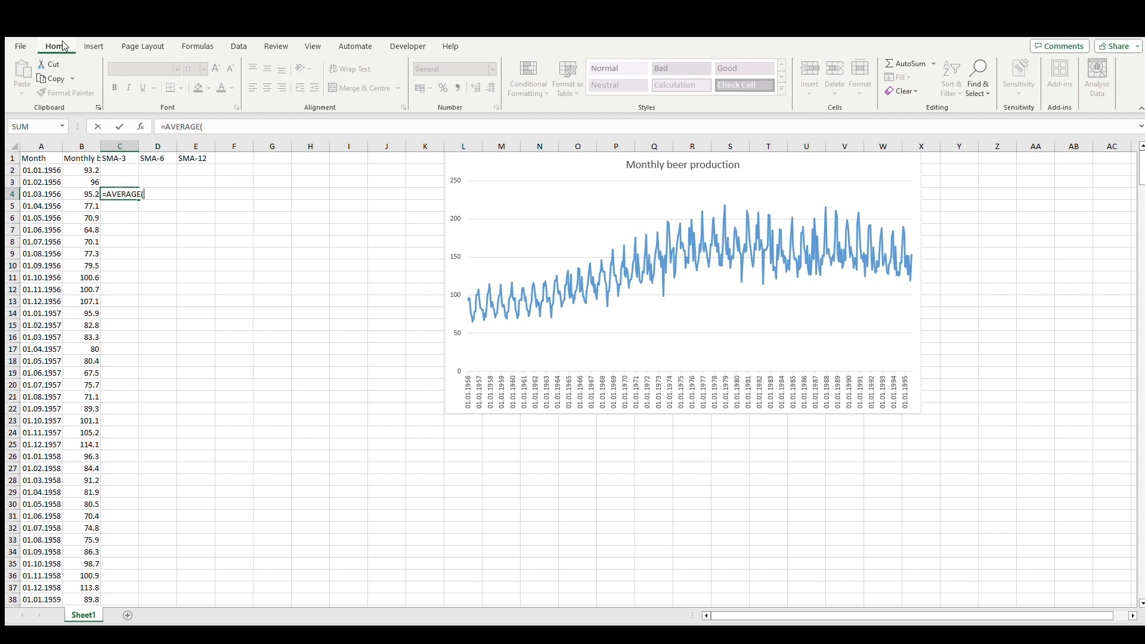
{"action": "key", "text": "Return"}
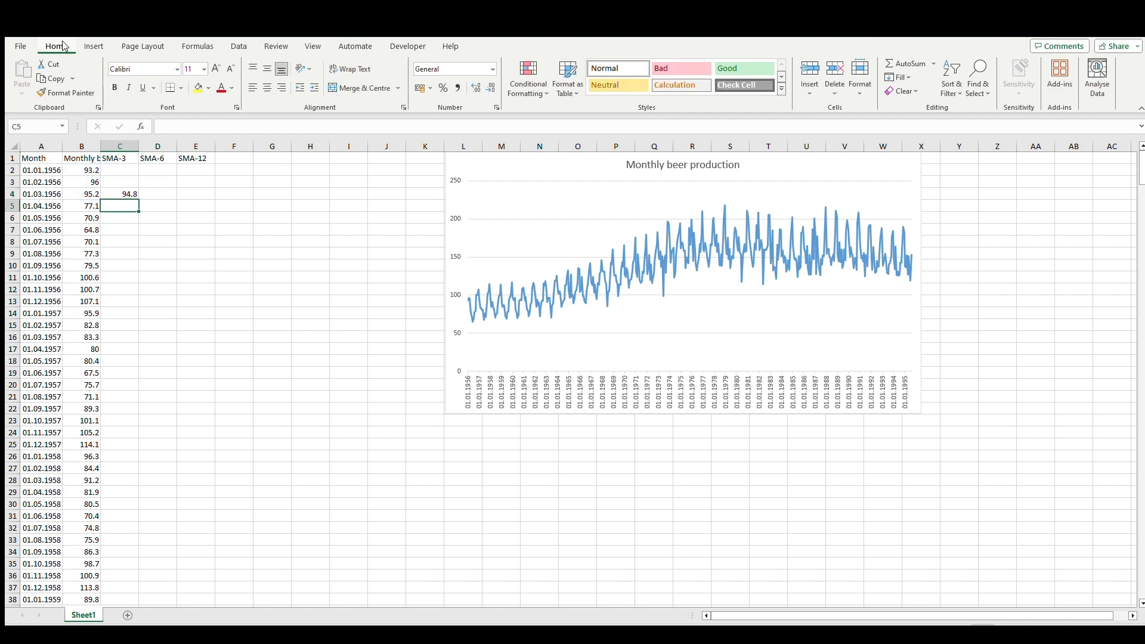
{"action": "left_click", "coordinate": [119, 193]}
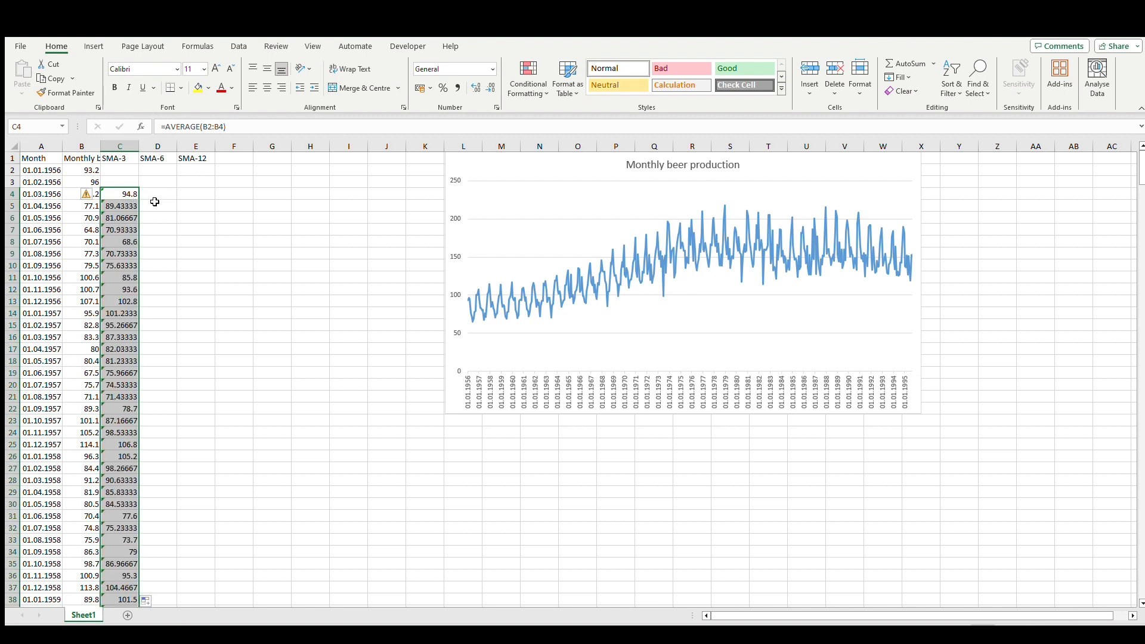
{"action": "mouse_move", "coordinate": [154, 232]}
{"action": "type", "text": "=a"}
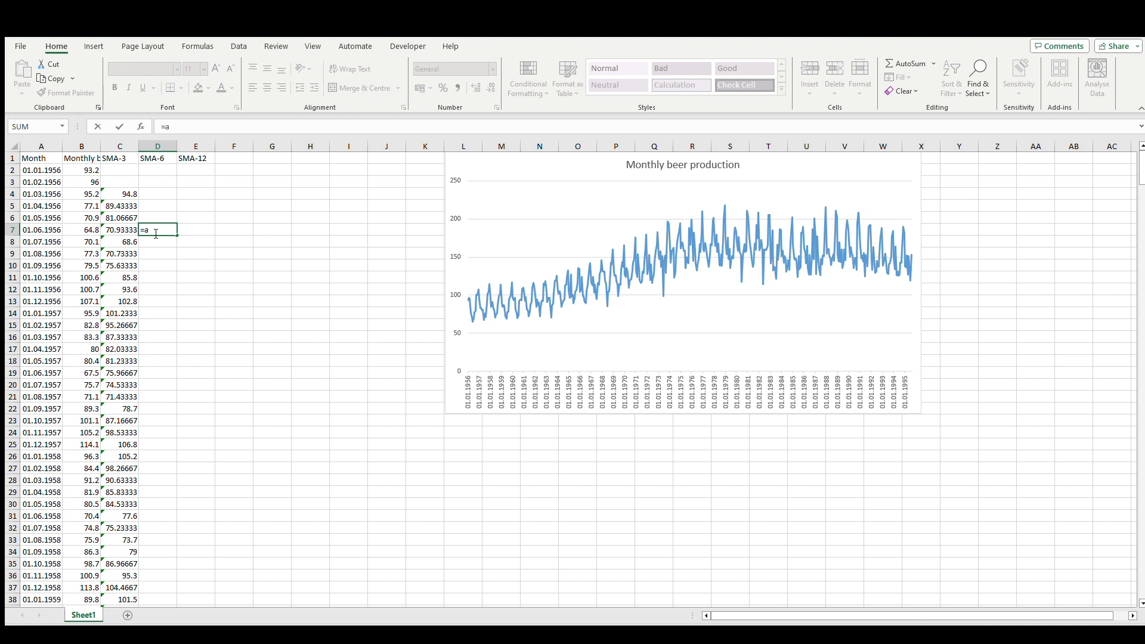
Enter the six-month =AVERAGE formula in D7 and fill it down column D
{"action": "type", "text": "ve"}
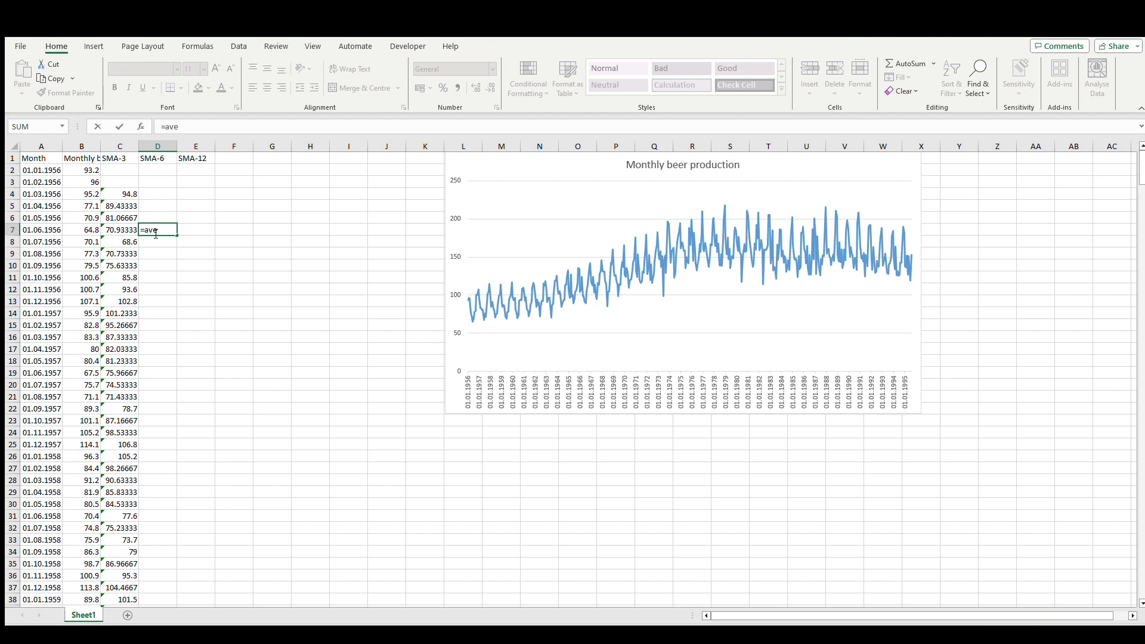
{"action": "type", "text": "RAGE(B4:B7"}
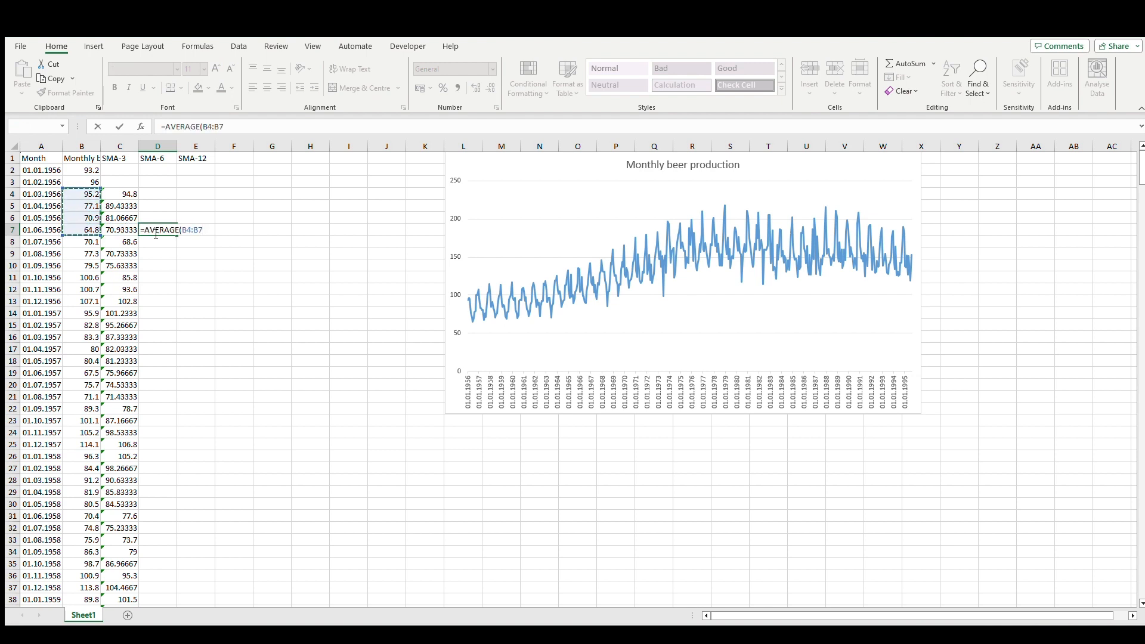
{"action": "key", "text": "Return"}
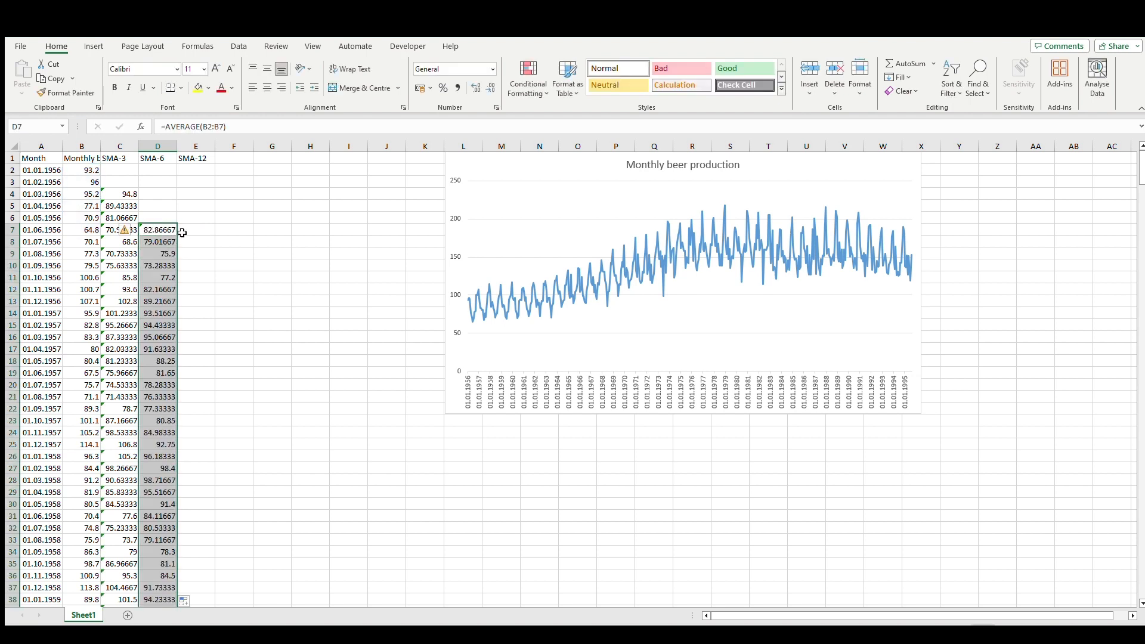
{"action": "left_click", "coordinate": [196, 301]}
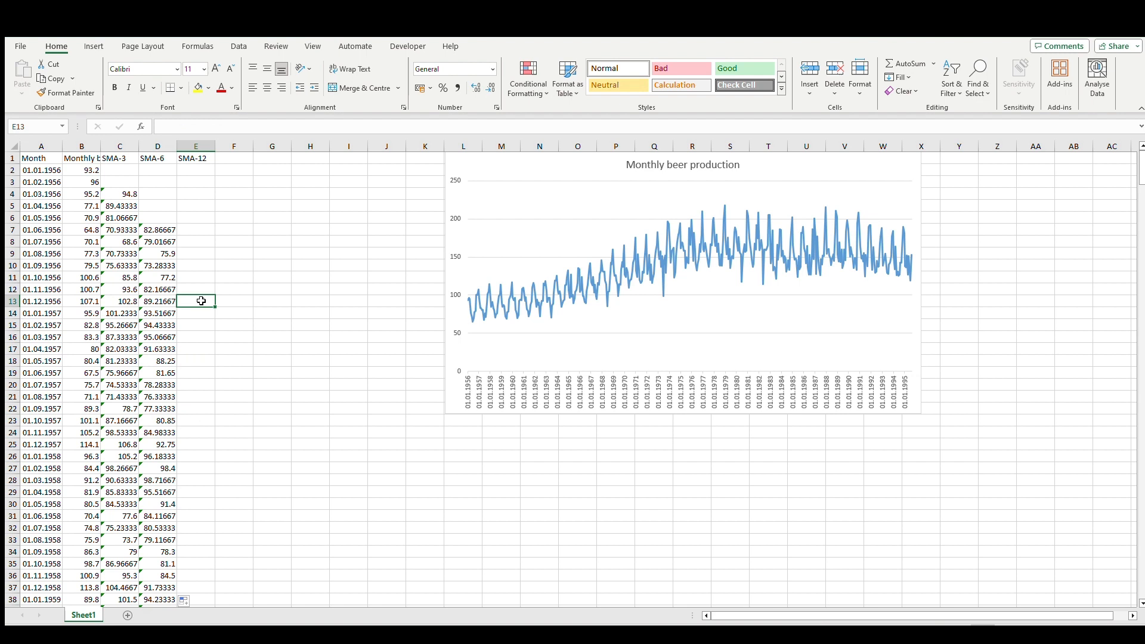
Start the twelve-month =AVERAGE formula in E13, beginning the range at B2
{"action": "type", "text": "="}
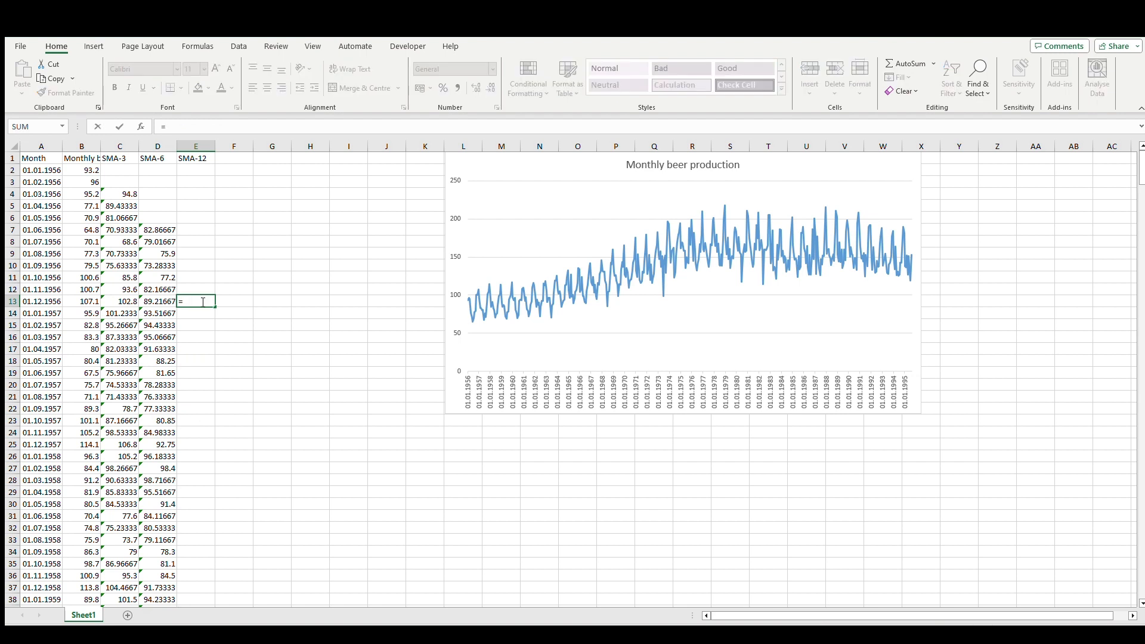
{"action": "type", "text": "AVERAGE("}
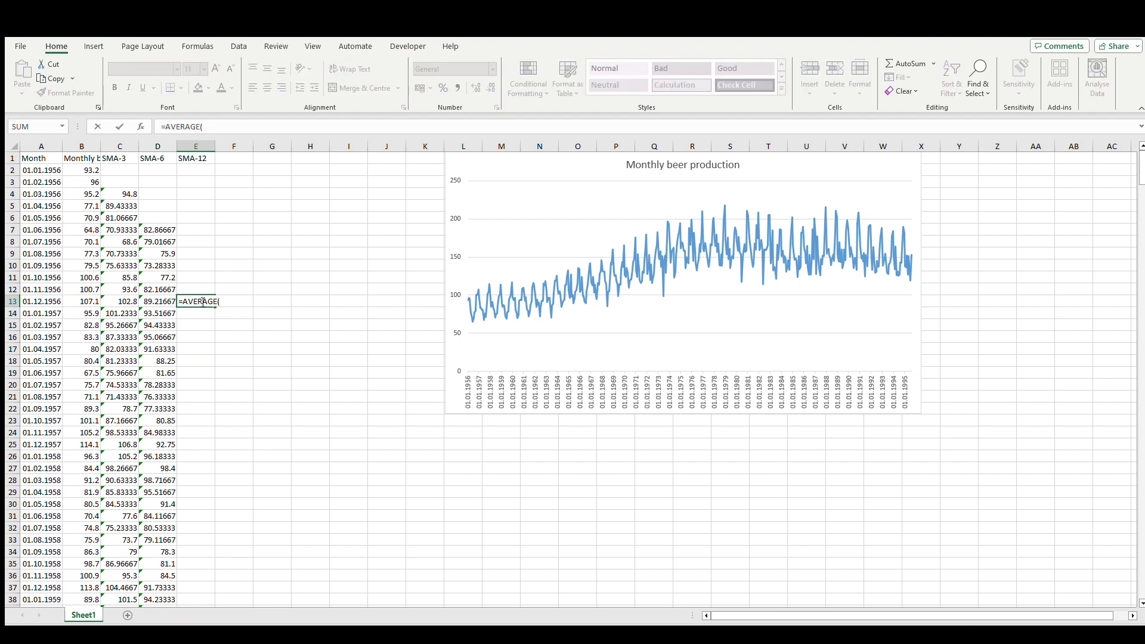
{"action": "left_click", "coordinate": [81, 302]}
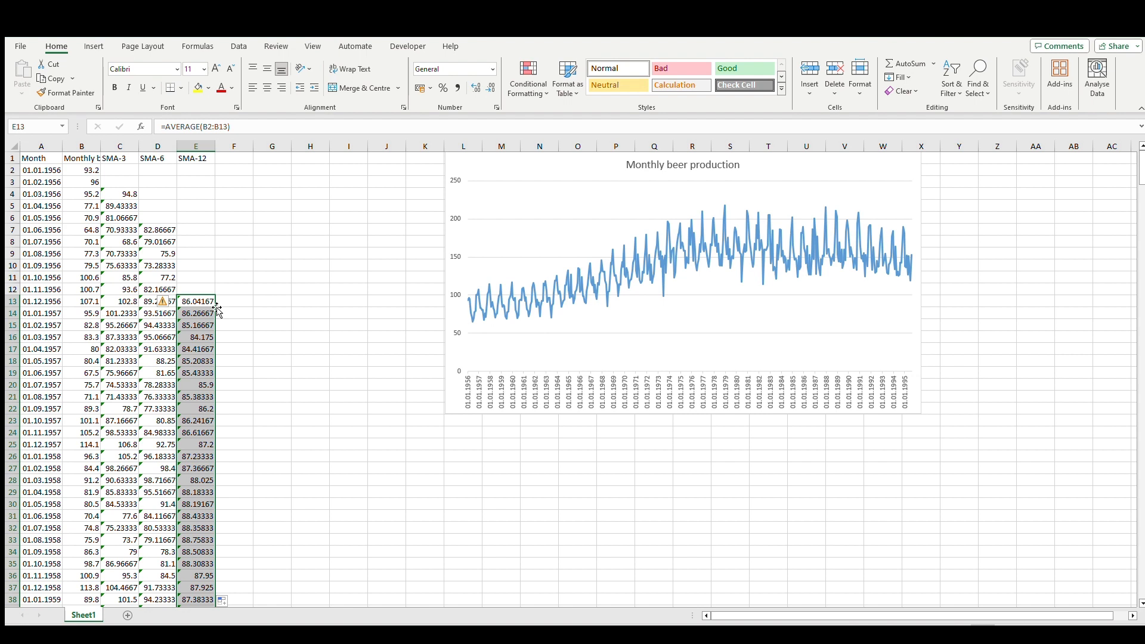
Extend the chart's data range to columns C:E and enlarge the chart
{"action": "left_click", "coordinate": [683, 285]}
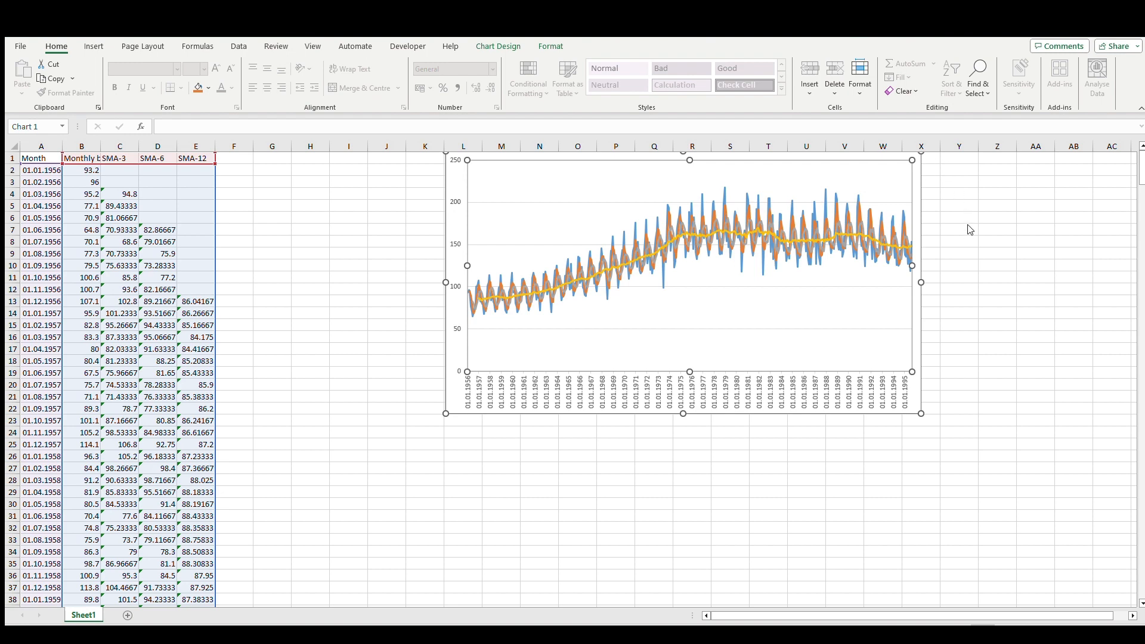
{"action": "left_click", "coordinate": [996, 408]}
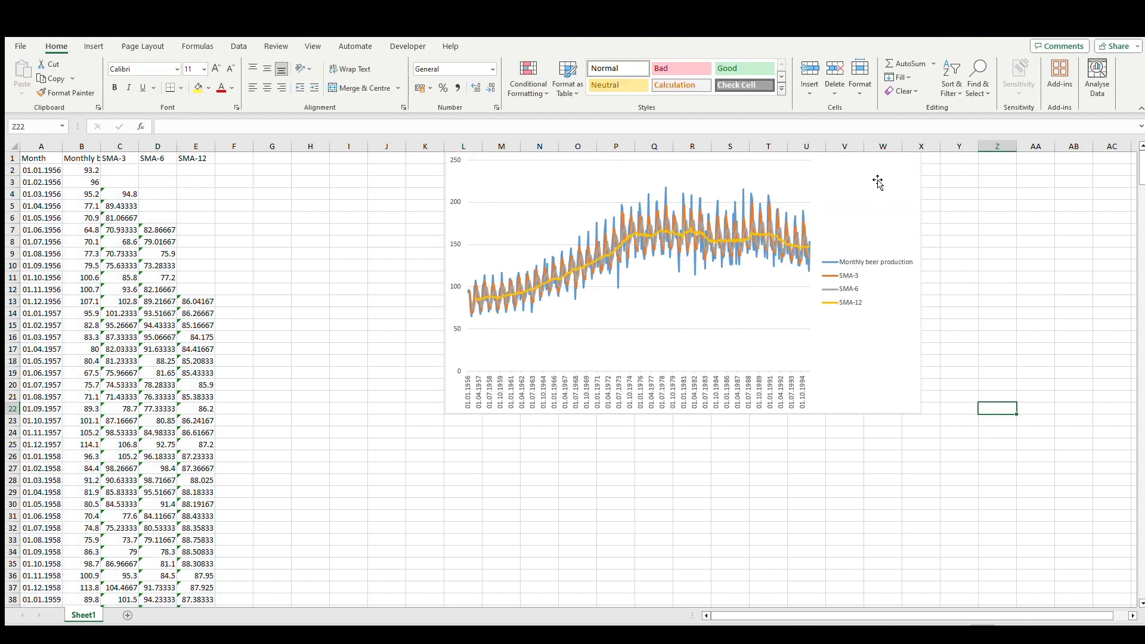
{"action": "left_click", "coordinate": [657, 277]}
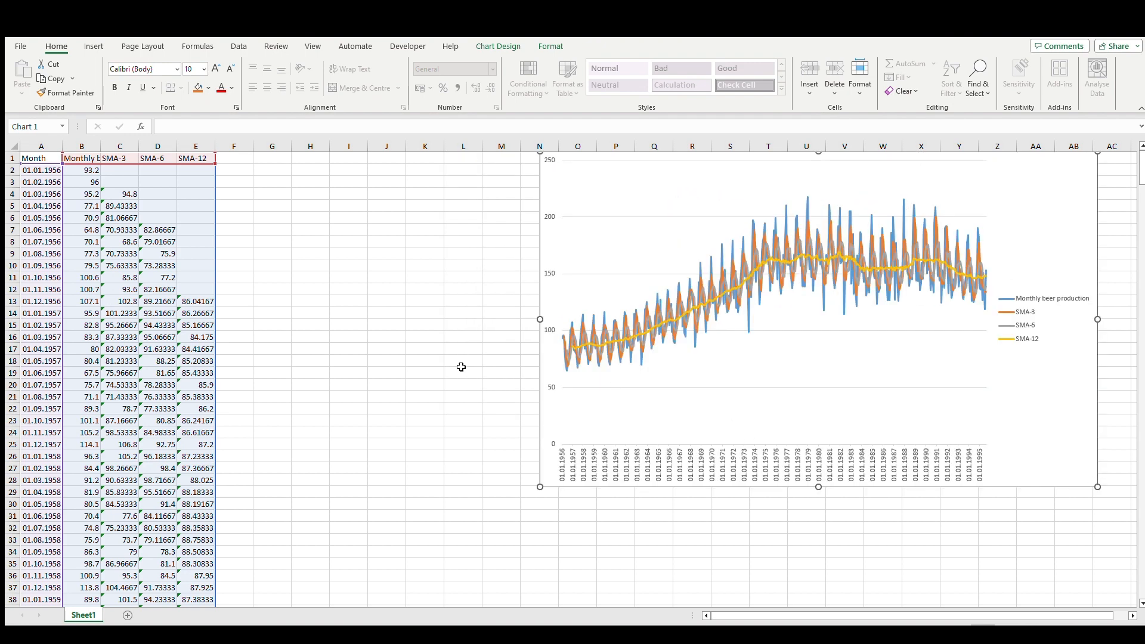
{"action": "left_click", "coordinate": [463, 359]}
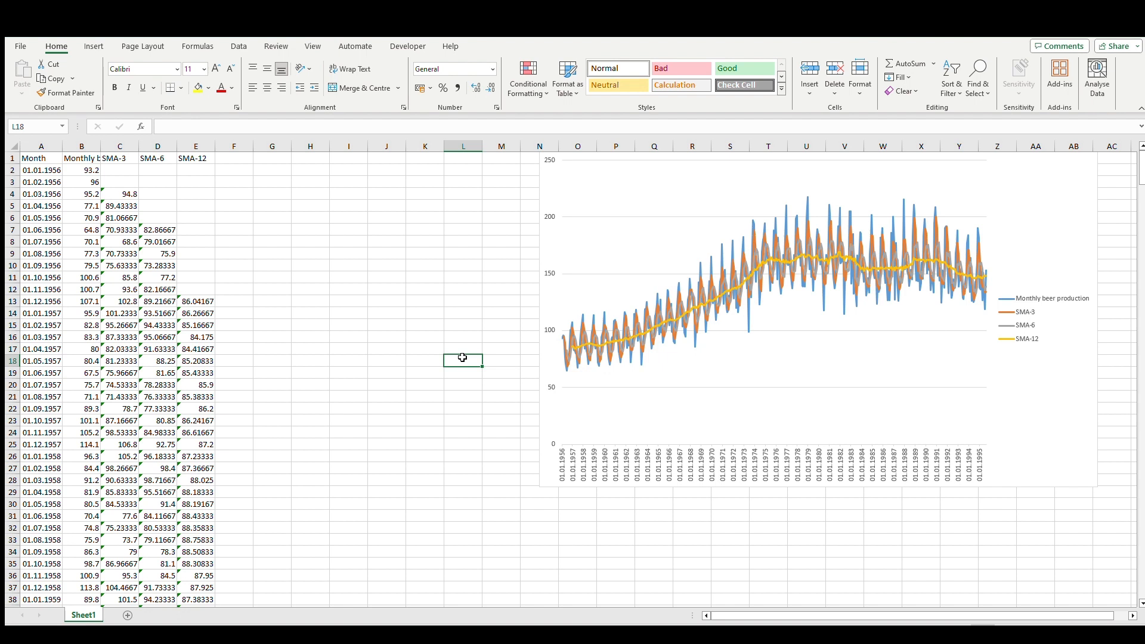
{"action": "left_click", "coordinate": [234, 159]}
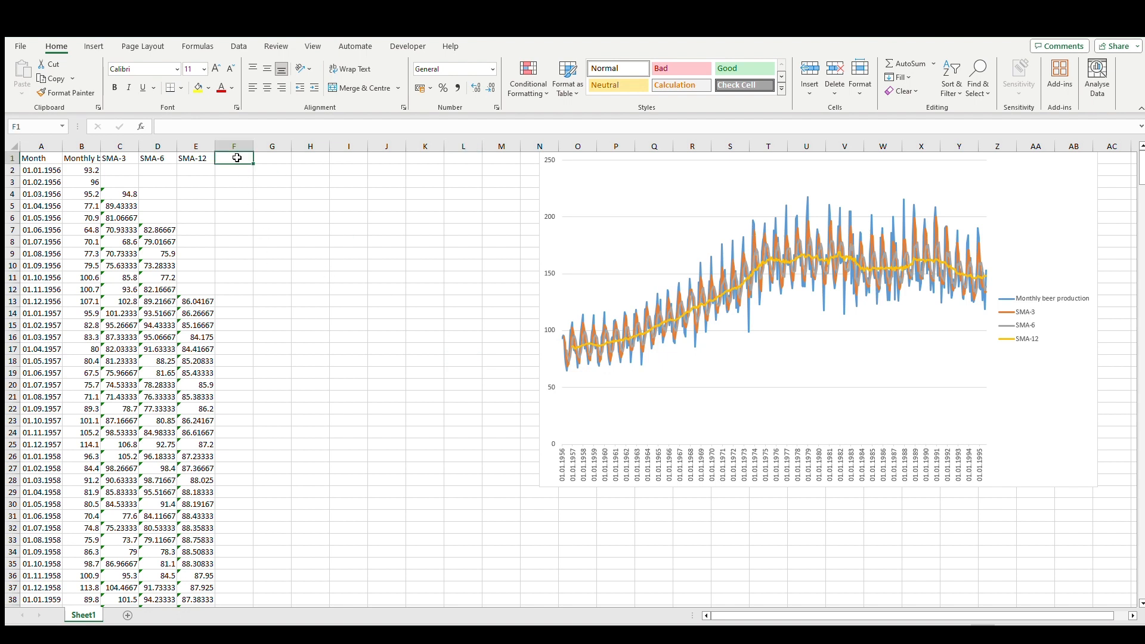
Head column F ETS and abandon the stray formula started in F2
{"action": "type", "text": "ETS"}
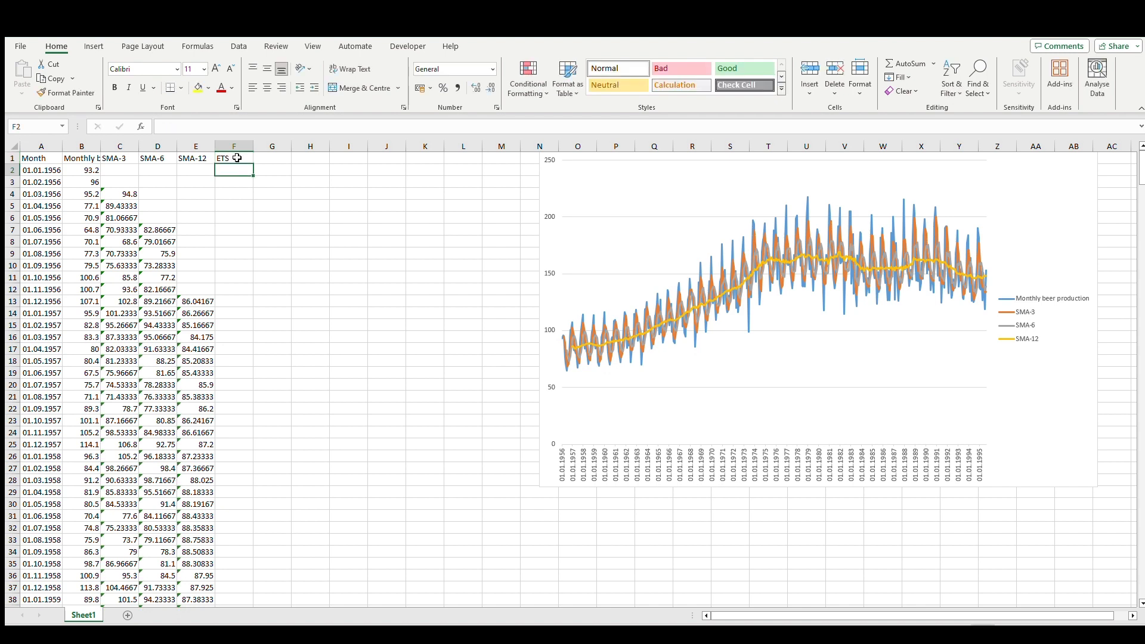
{"action": "type", "text": "=for"}
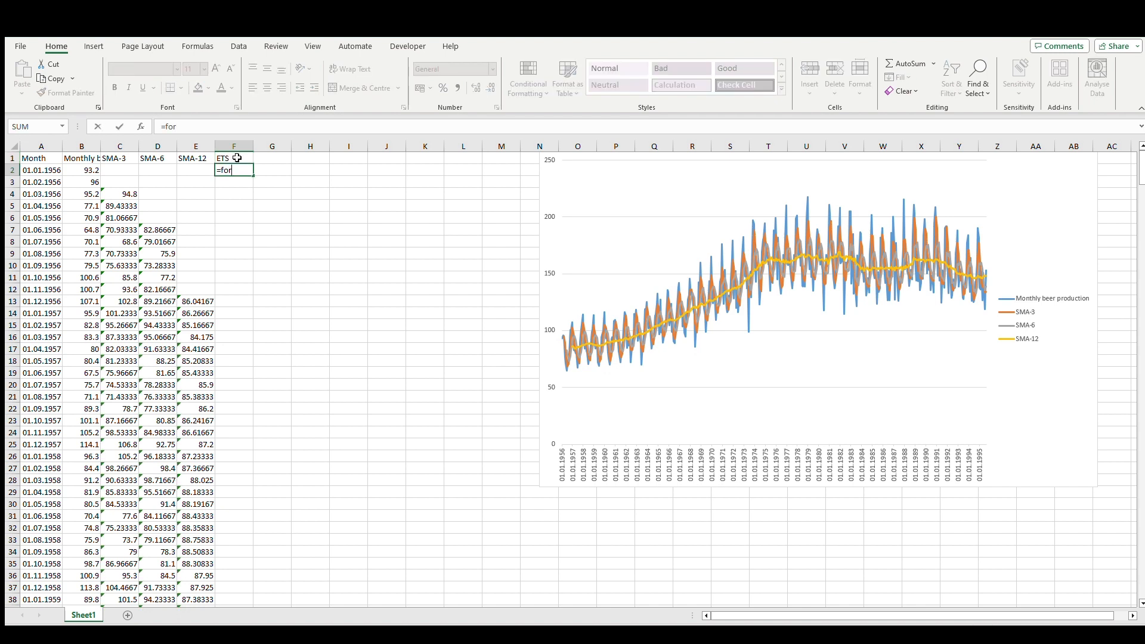
{"action": "key", "text": "Escape"}
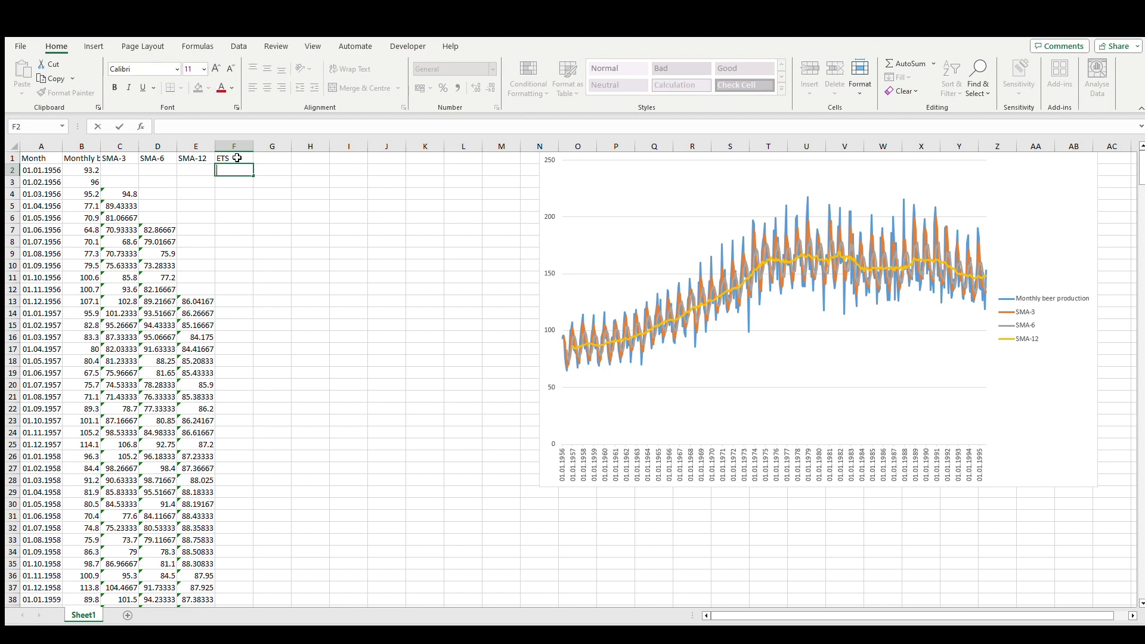
Enter =FORECAST.ETS(A14,B2:B13,A2:A13) in F14, returning 111.5736
{"action": "left_click", "coordinate": [234, 314]}
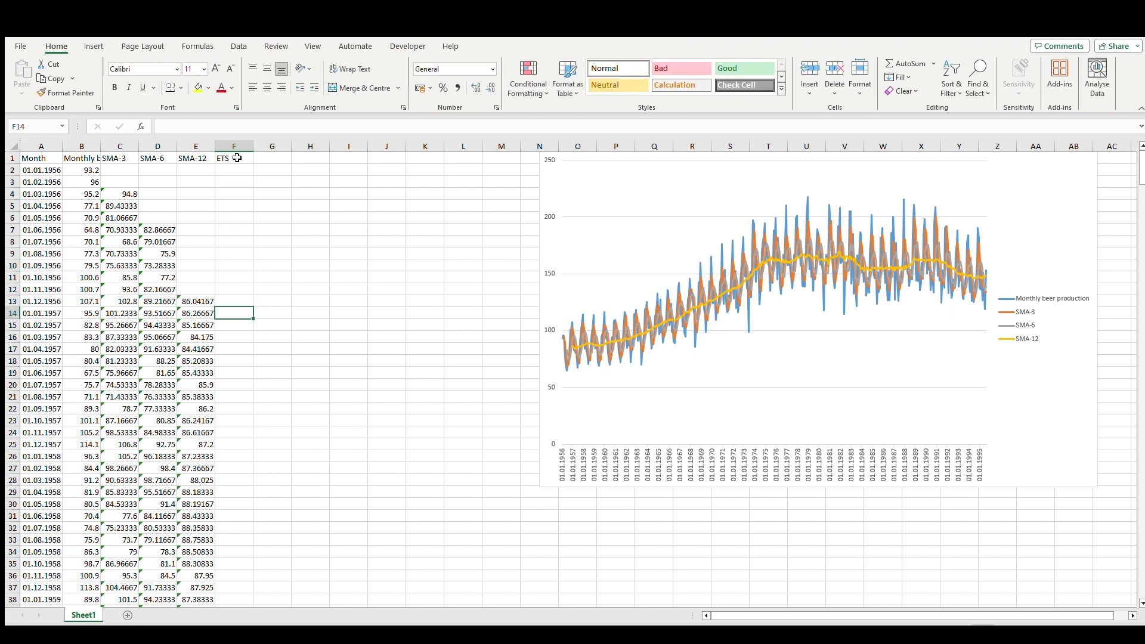
{"action": "type", "text": "=f"}
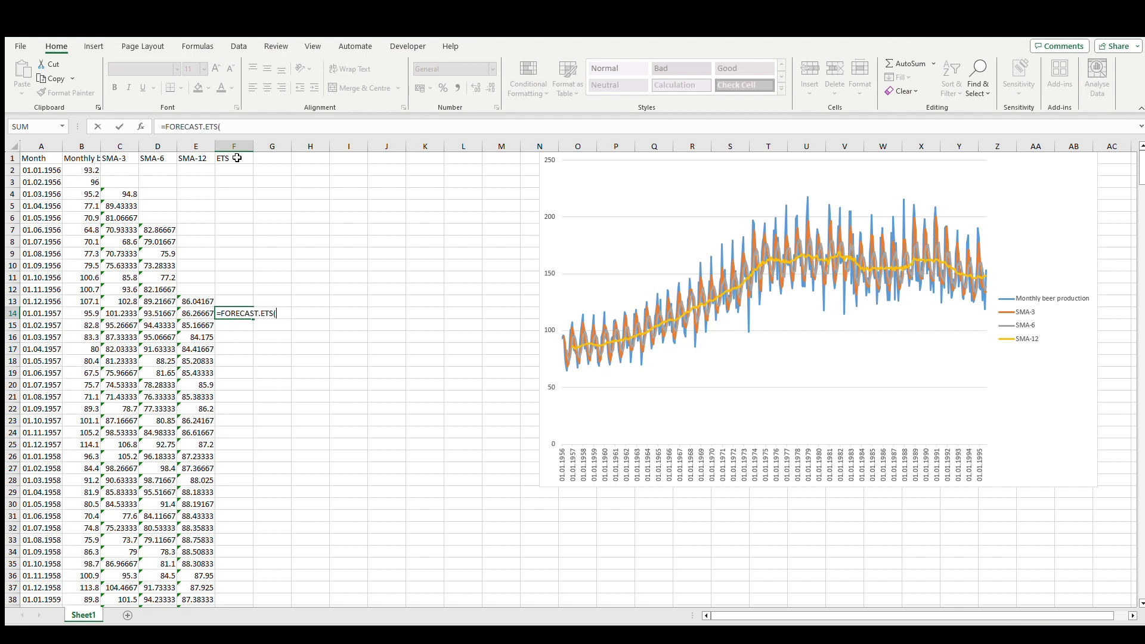
{"action": "left_click", "coordinate": [41, 302]}
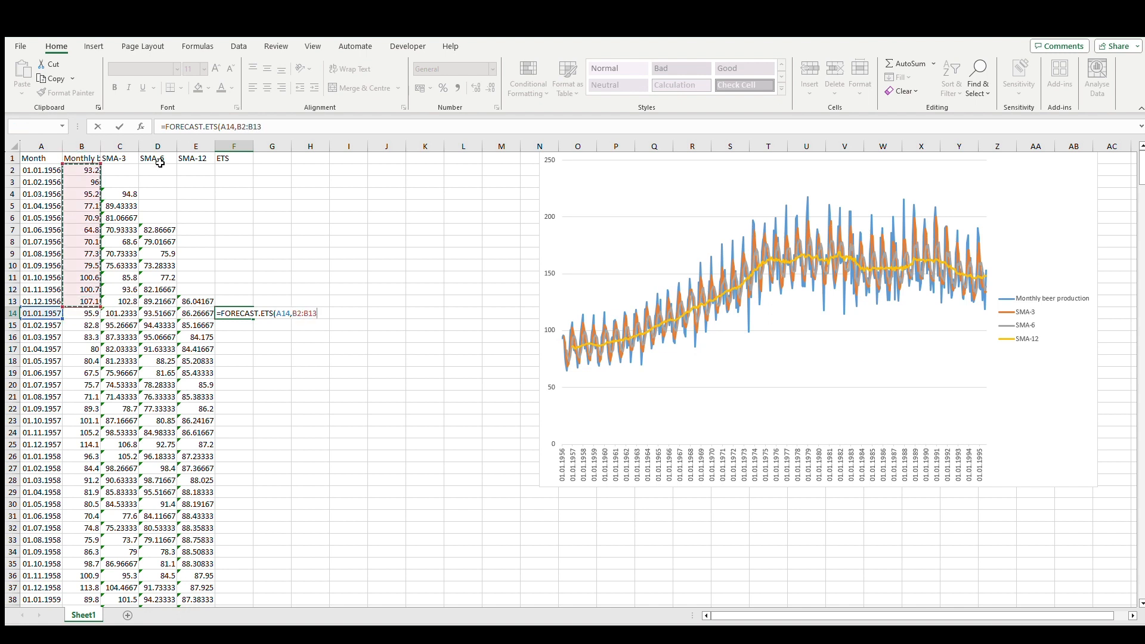
{"action": "type", "text": ","}
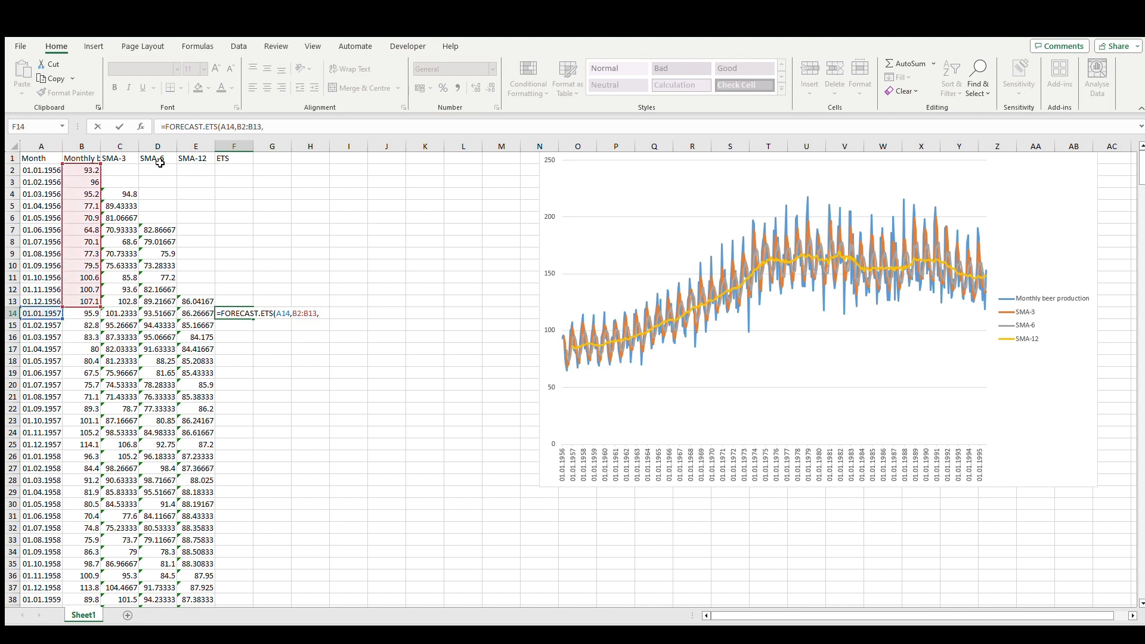
{"action": "type", "text": "A2:A12"}
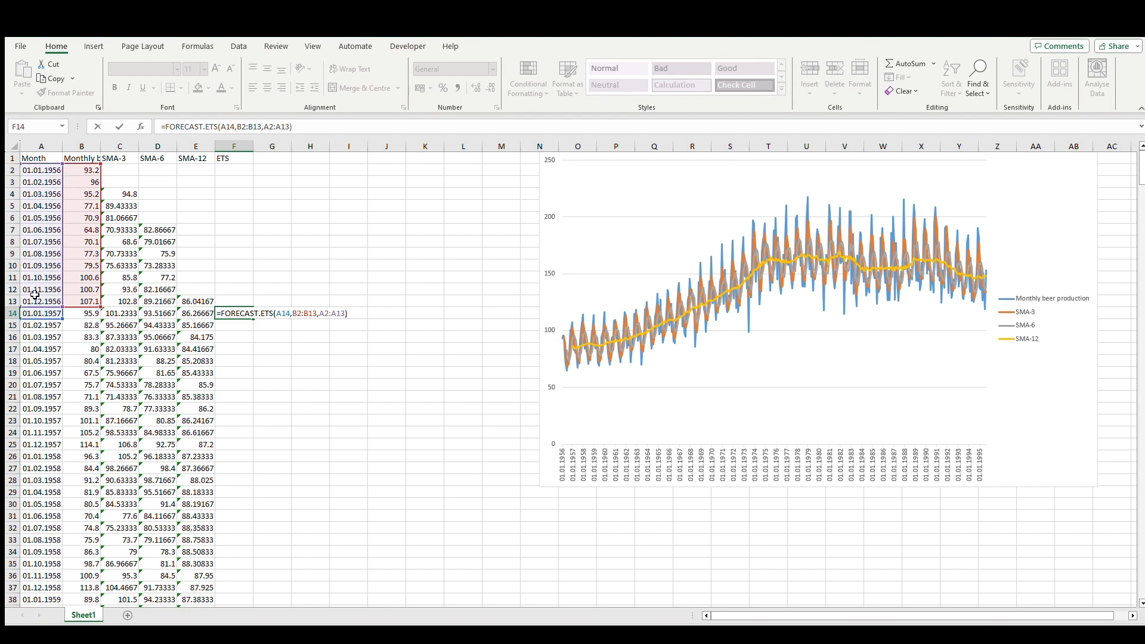
{"action": "key", "text": "Return"}
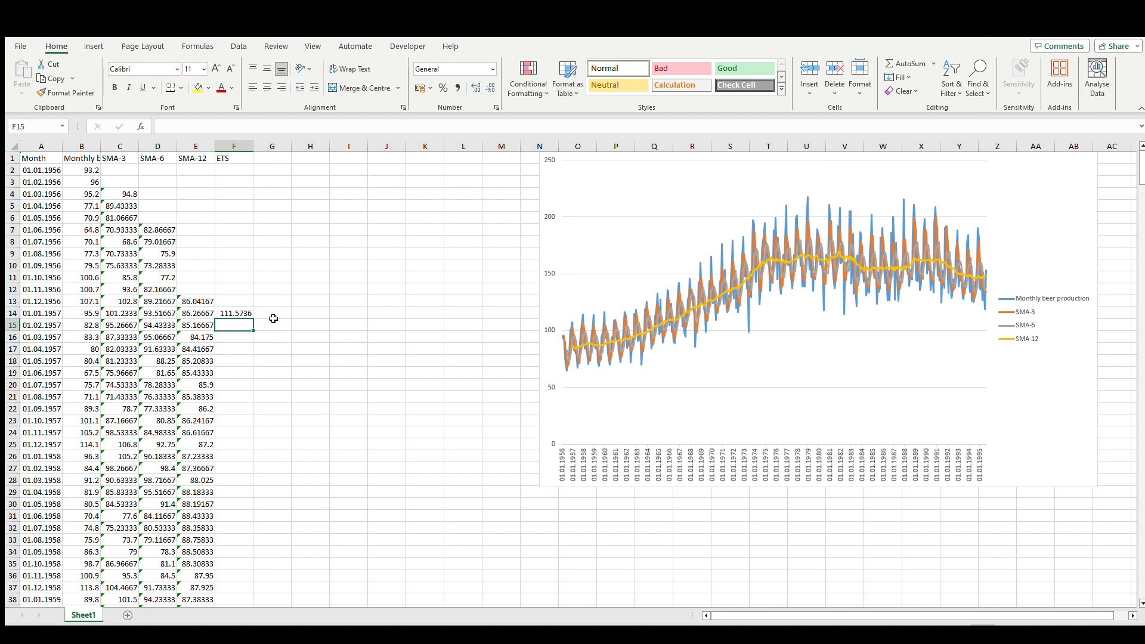
{"action": "mouse_move", "coordinate": [262, 310]}
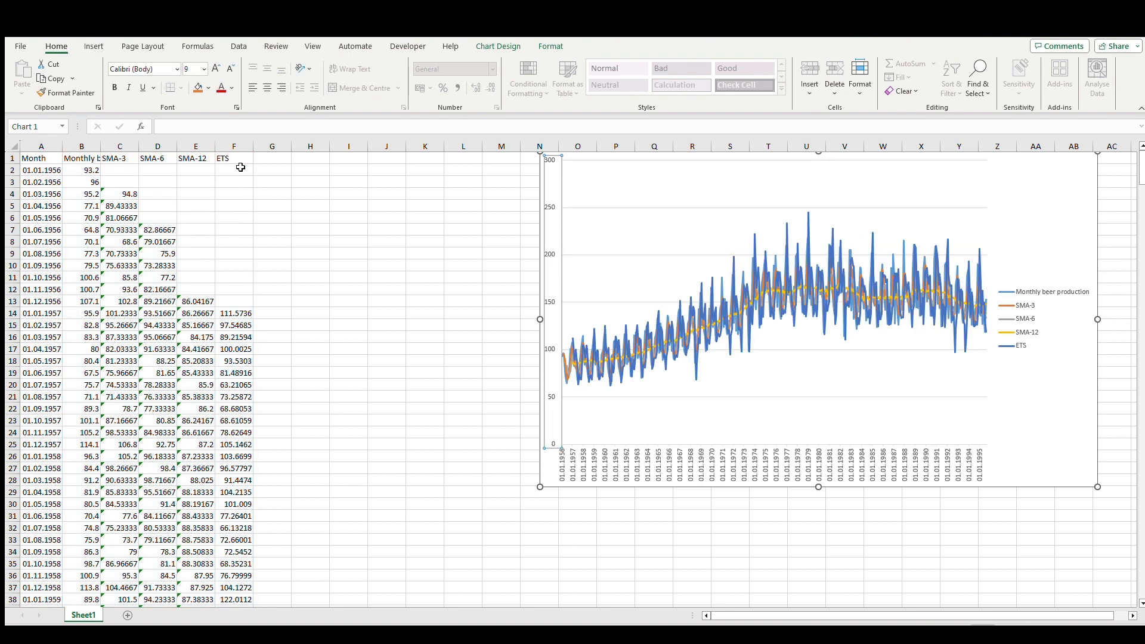
{"action": "mouse_move", "coordinate": [283, 290]}
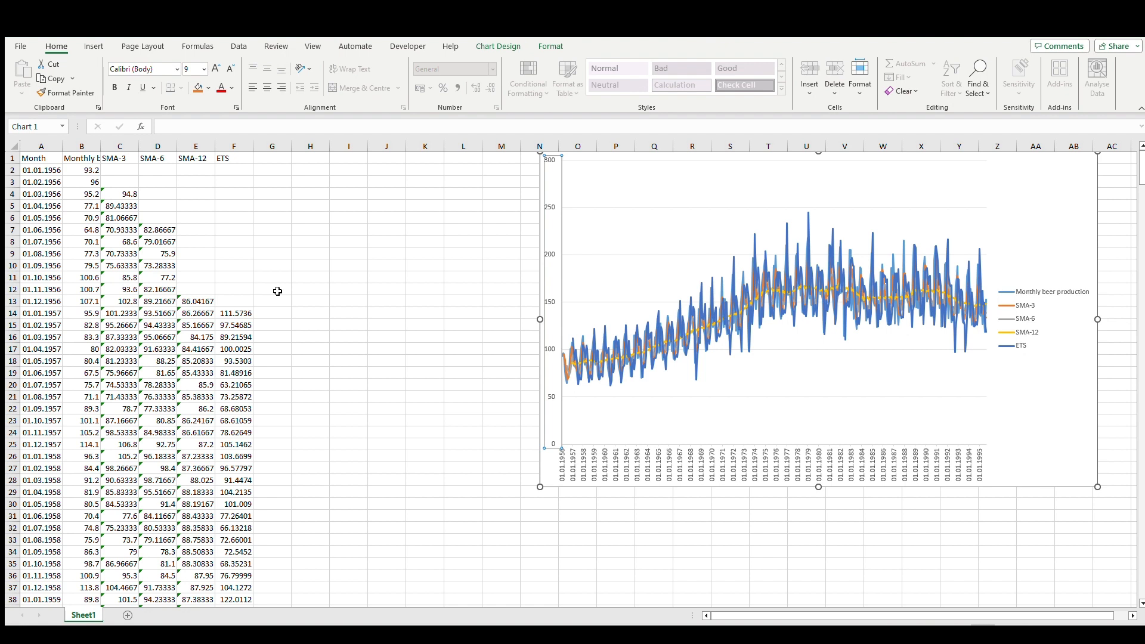
Fill ETS forecasts down column F and add the ETS series to the chart
{"action": "left_click", "coordinate": [272, 159]}
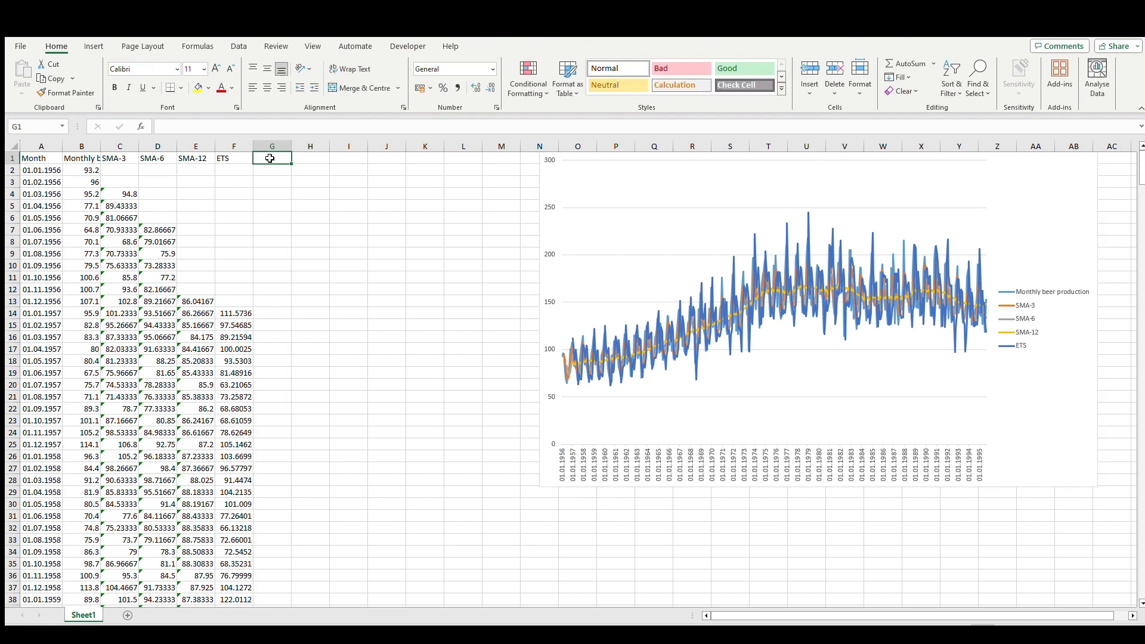
Head column G Linear and enter =FORECAST.LINEAR(A14,B2:B13,A2:A13) in G14
{"action": "type", "text": "Linear"}
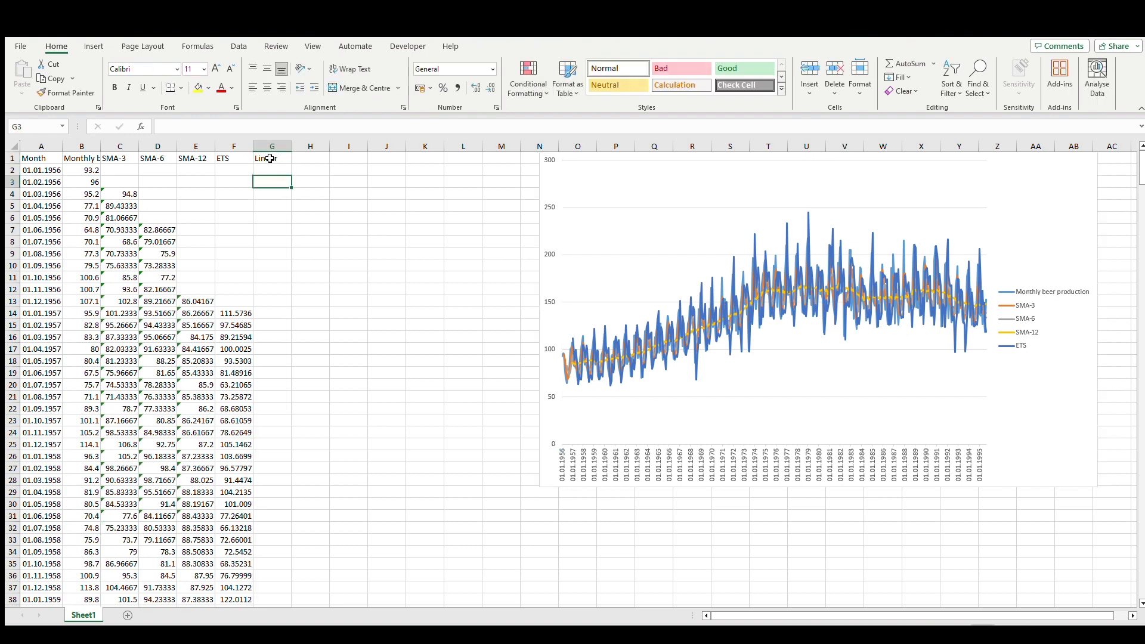
{"action": "left_click", "coordinate": [272, 314]}
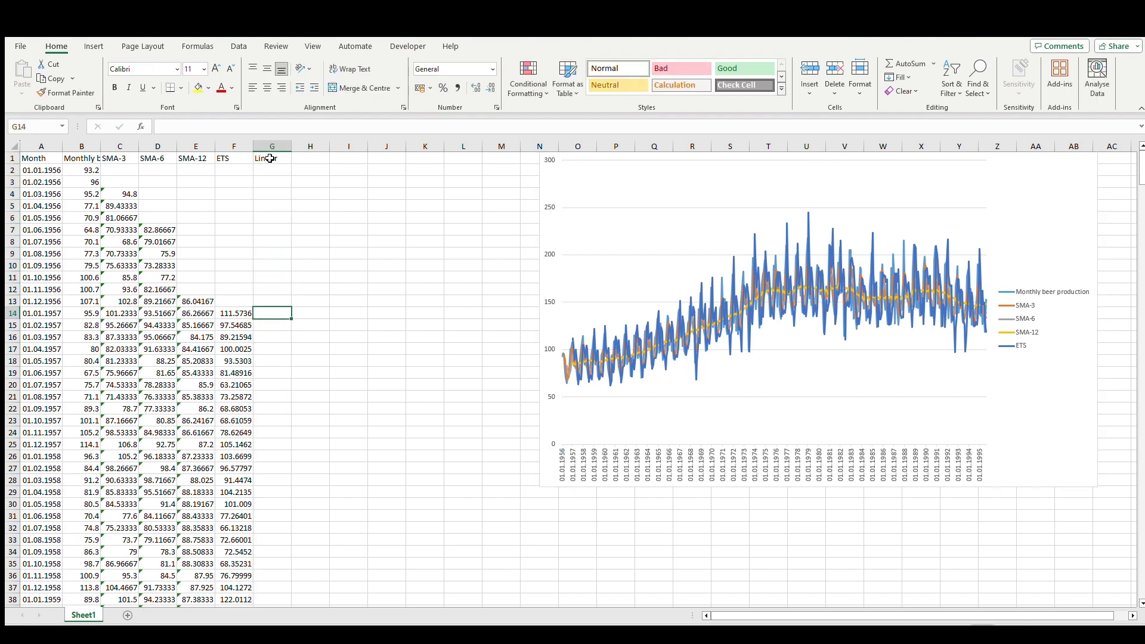
{"action": "type", "text": "="}
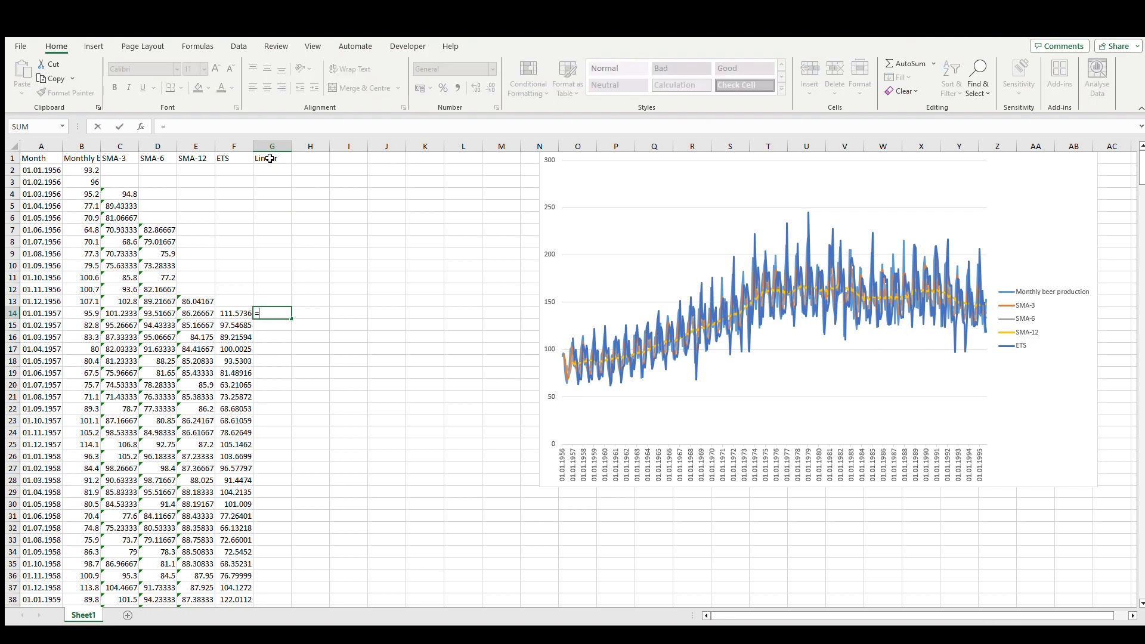
{"action": "type", "text": "fore"}
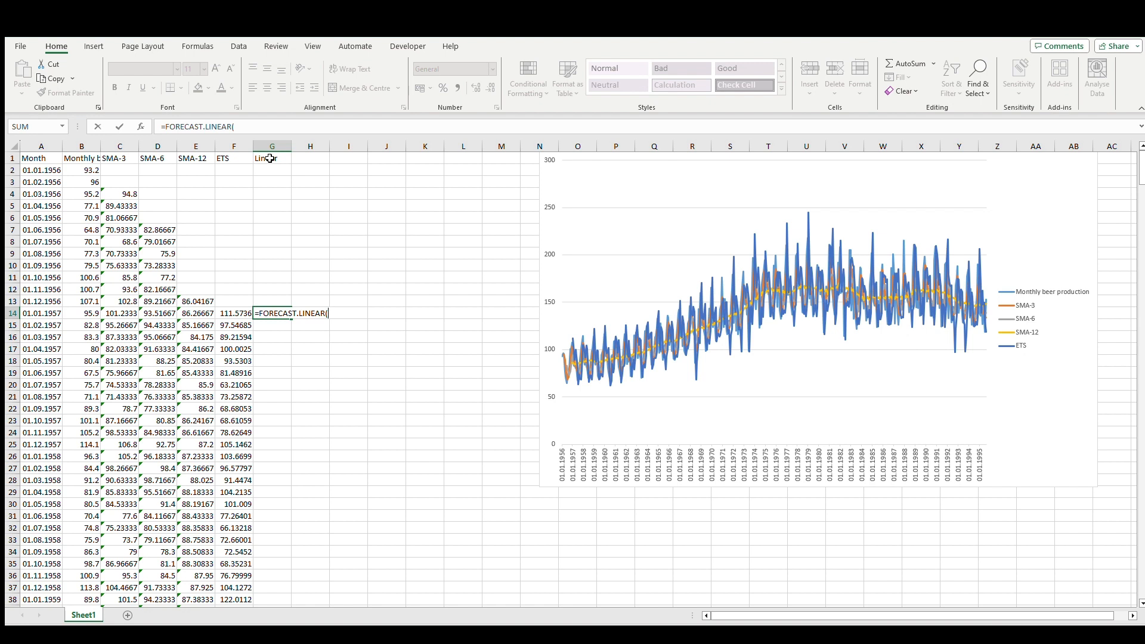
{"action": "left_click", "coordinate": [235, 312]}
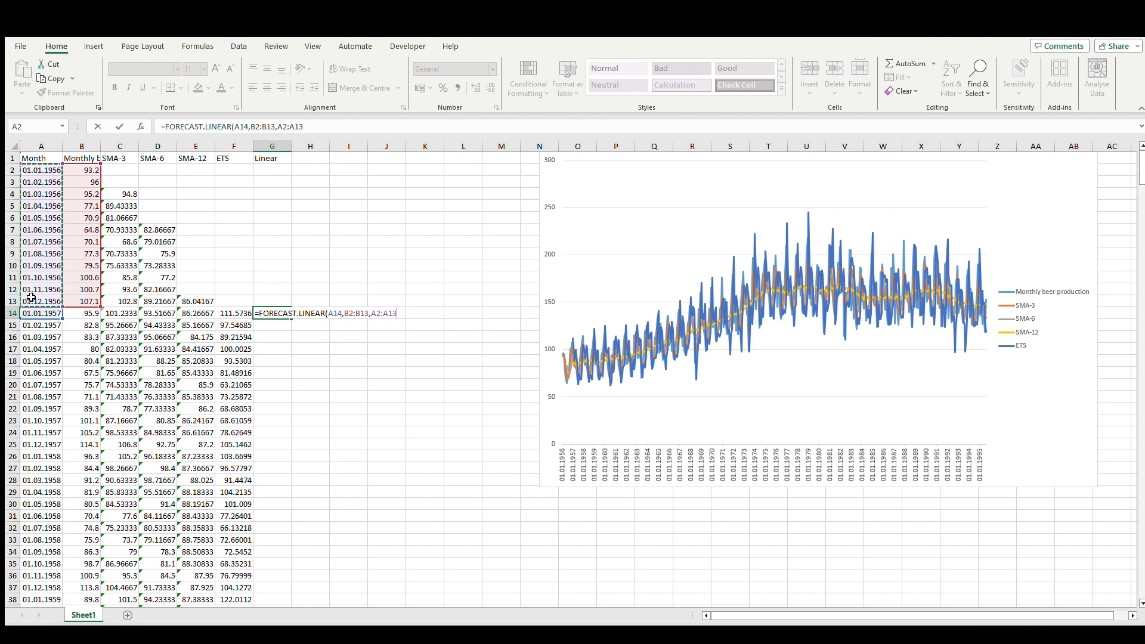
{"action": "key", "text": "Return"}
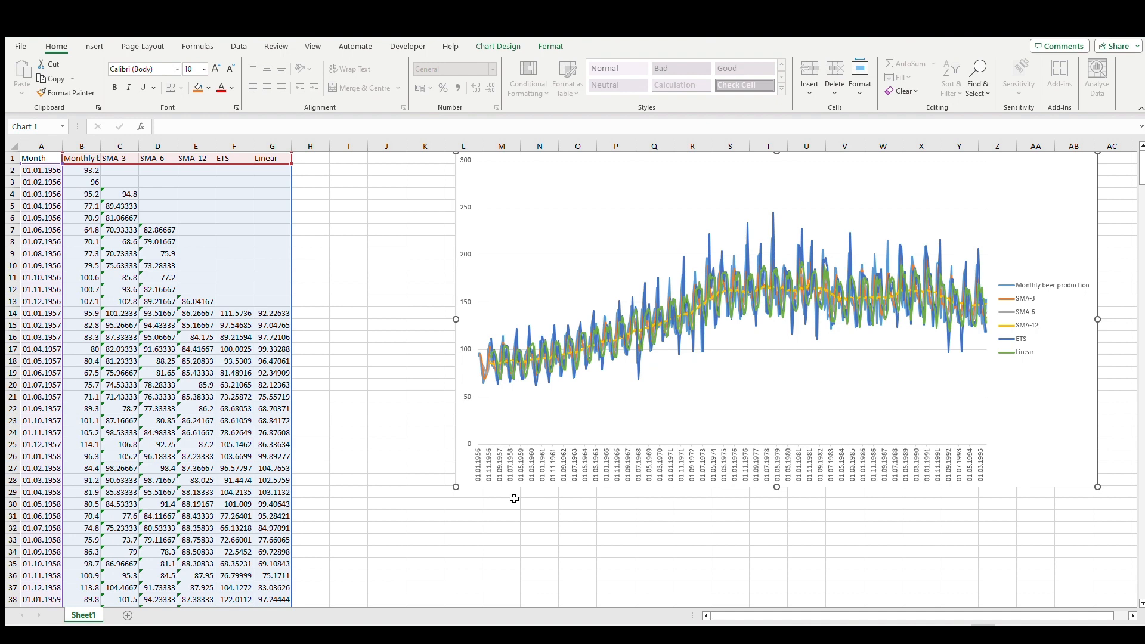
Add the Linear forecasts to the chart, then click M32 to deselect it
{"action": "left_click", "coordinate": [501, 528]}
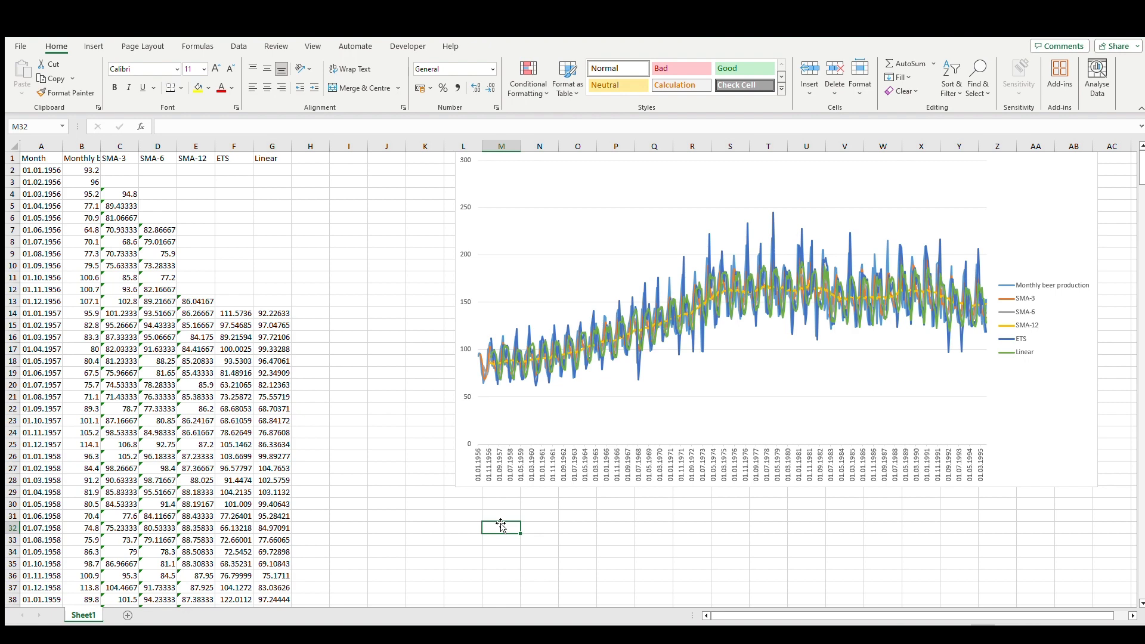
{"action": "mouse_move", "coordinate": [682, 572]}
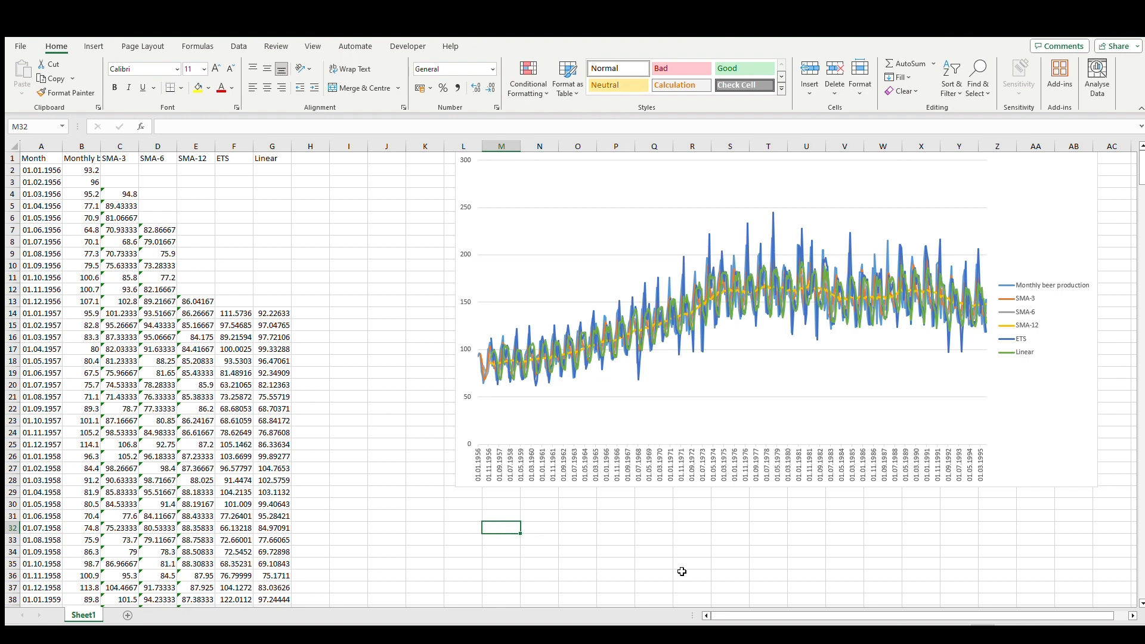
{"action": "mouse_move", "coordinate": [670, 546]}
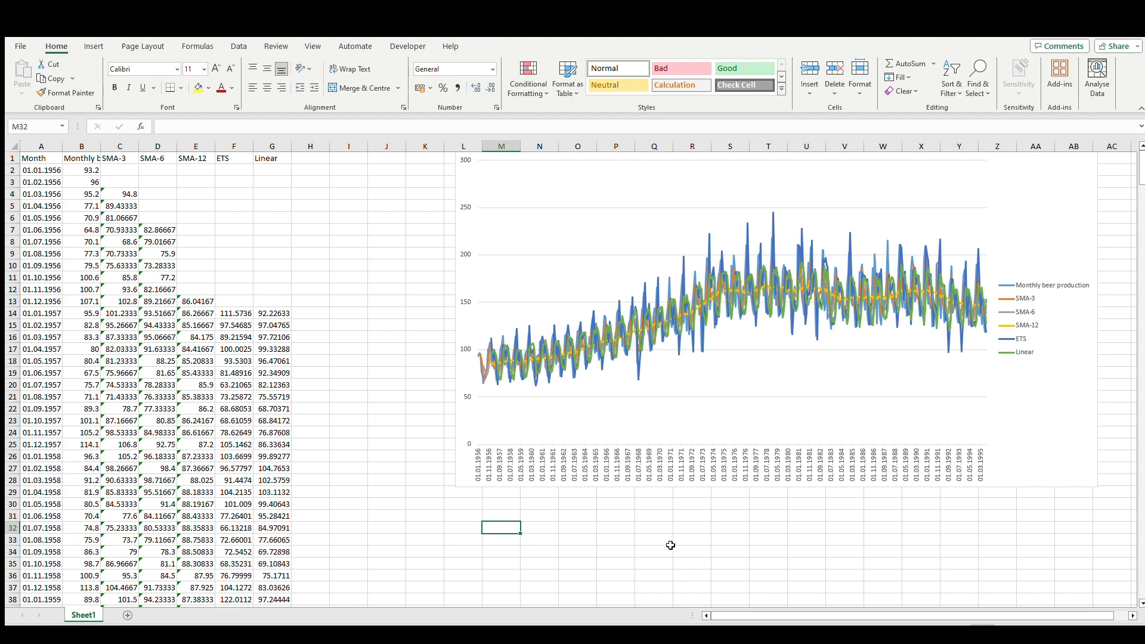
{"action": "mouse_move", "coordinate": [638, 533]}
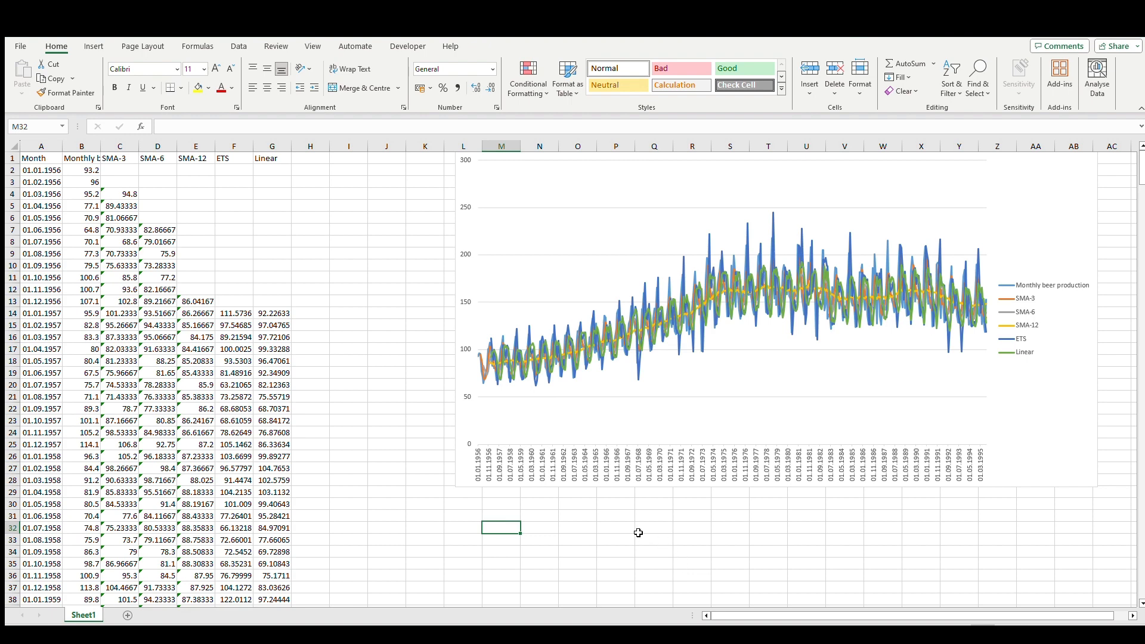
{"action": "mouse_move", "coordinate": [511, 368]}
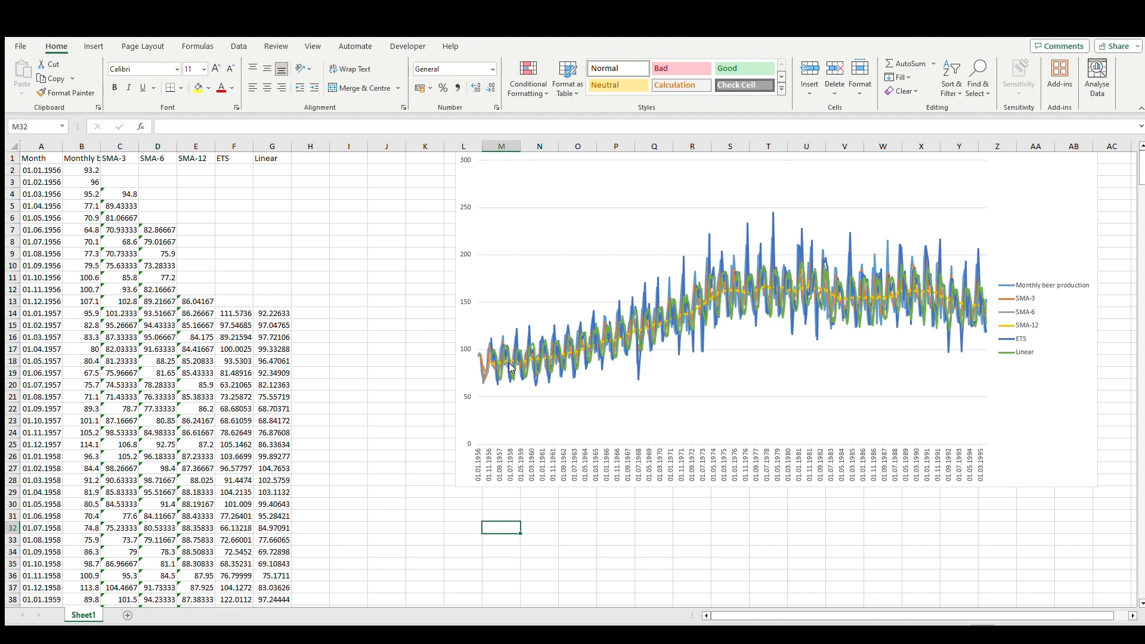
{"action": "mouse_move", "coordinate": [875, 371]}
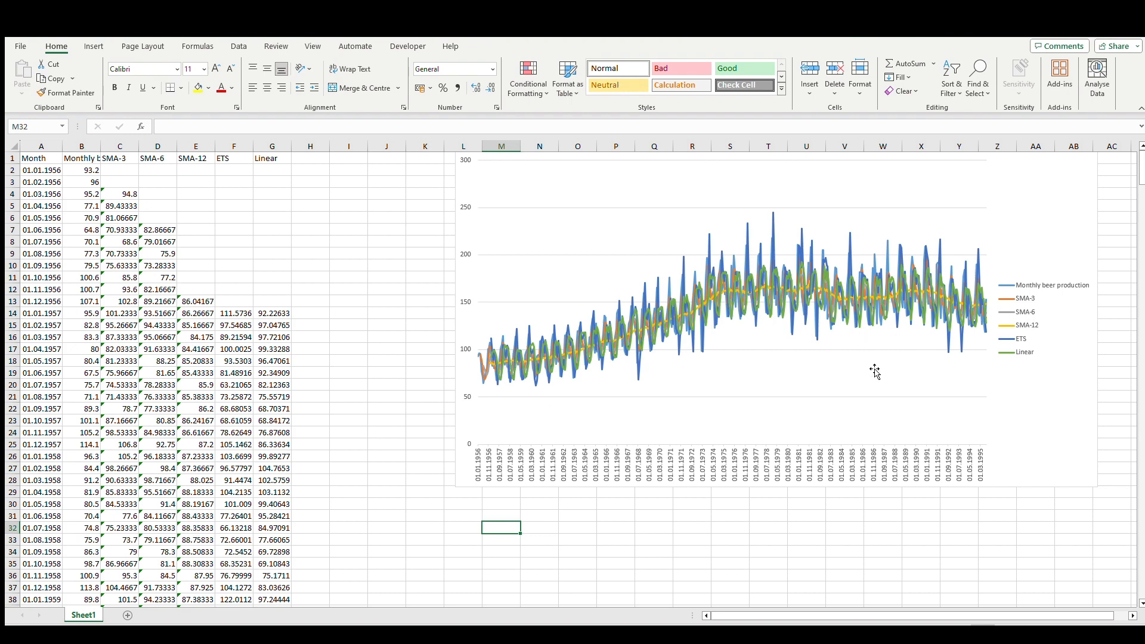